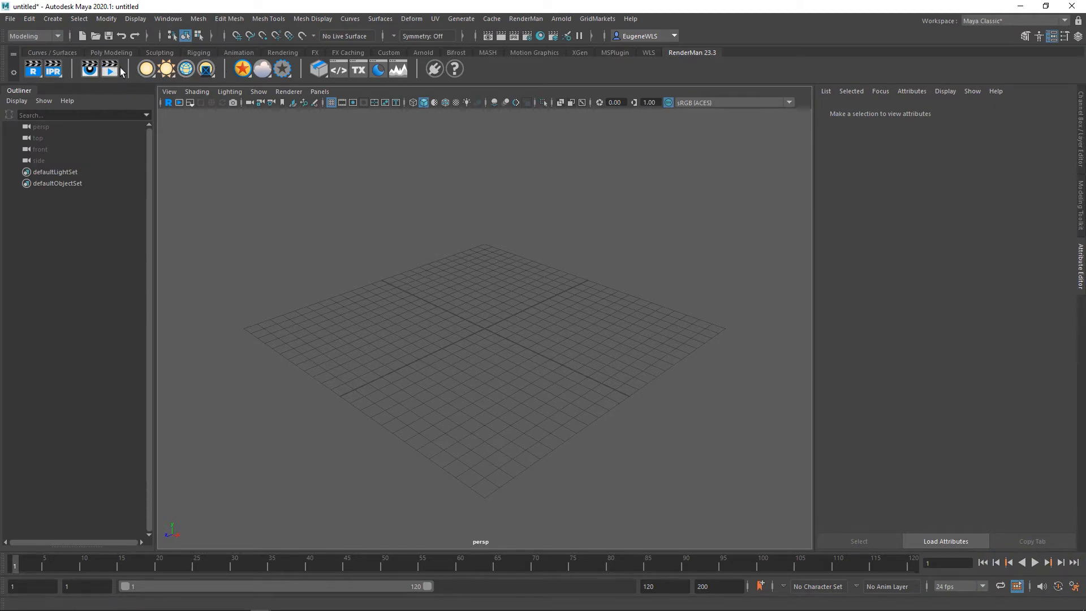
{"action": "mouse_move", "coordinate": [110, 69]}
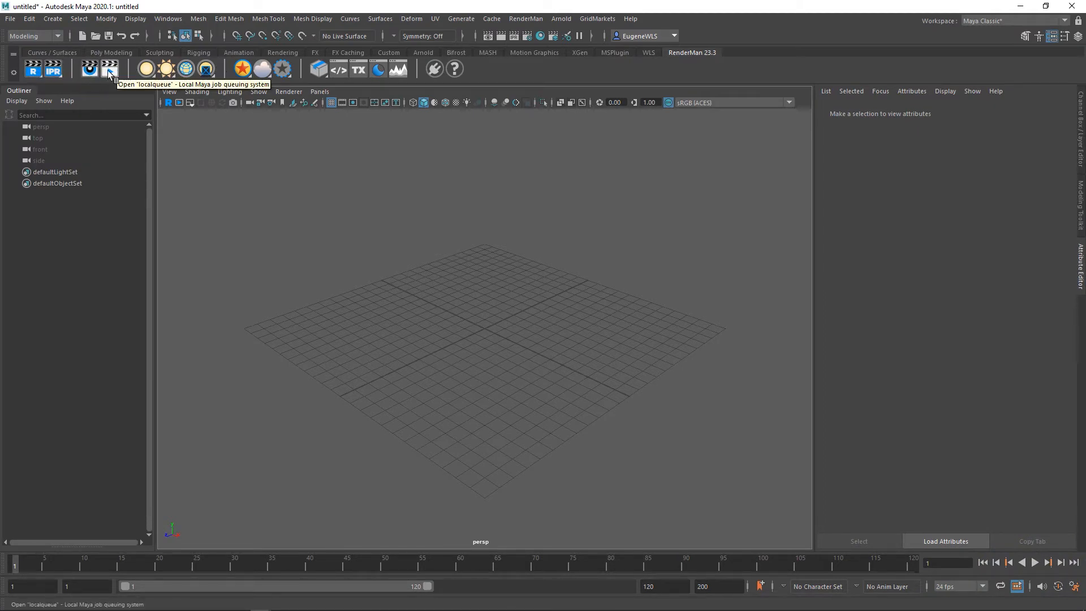
{"action": "mouse_move", "coordinate": [166, 69]}
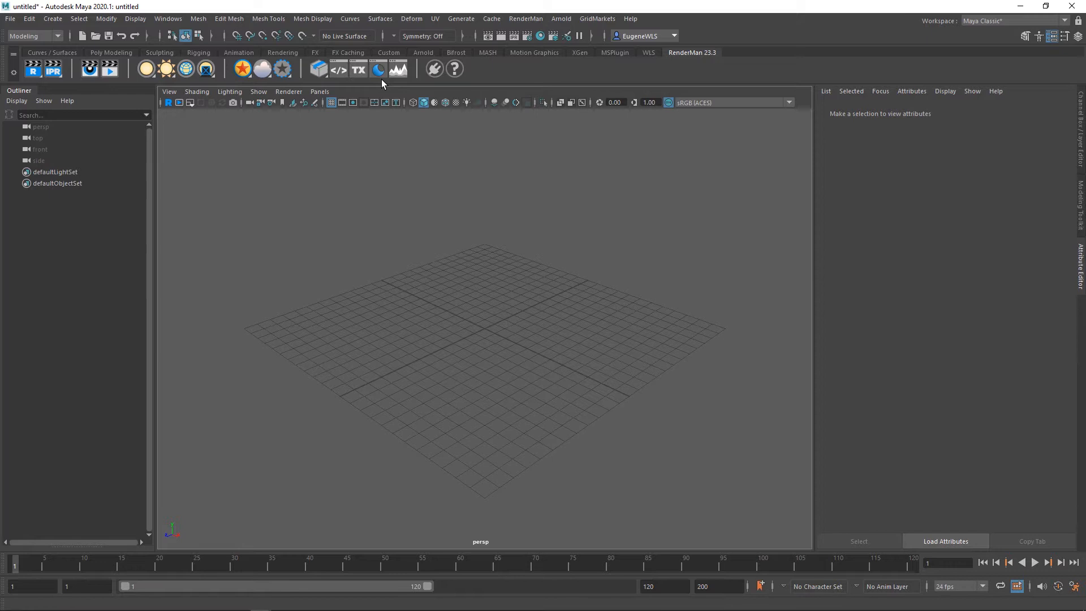
{"action": "mouse_move", "coordinate": [33, 69]}
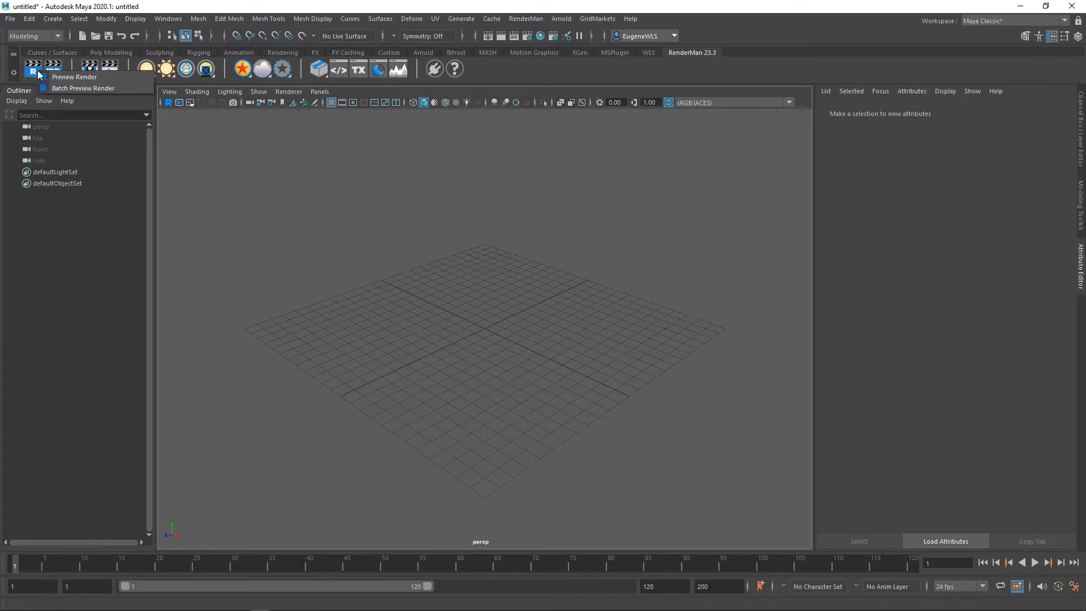
{"action": "mouse_move", "coordinate": [74, 77]}
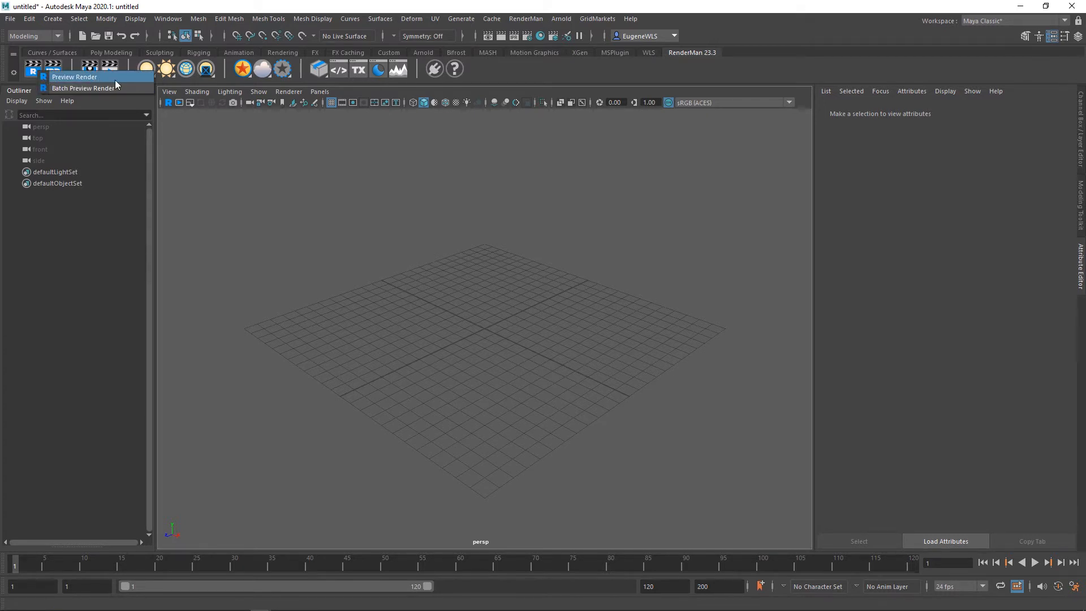
{"action": "mouse_move", "coordinate": [82, 89]}
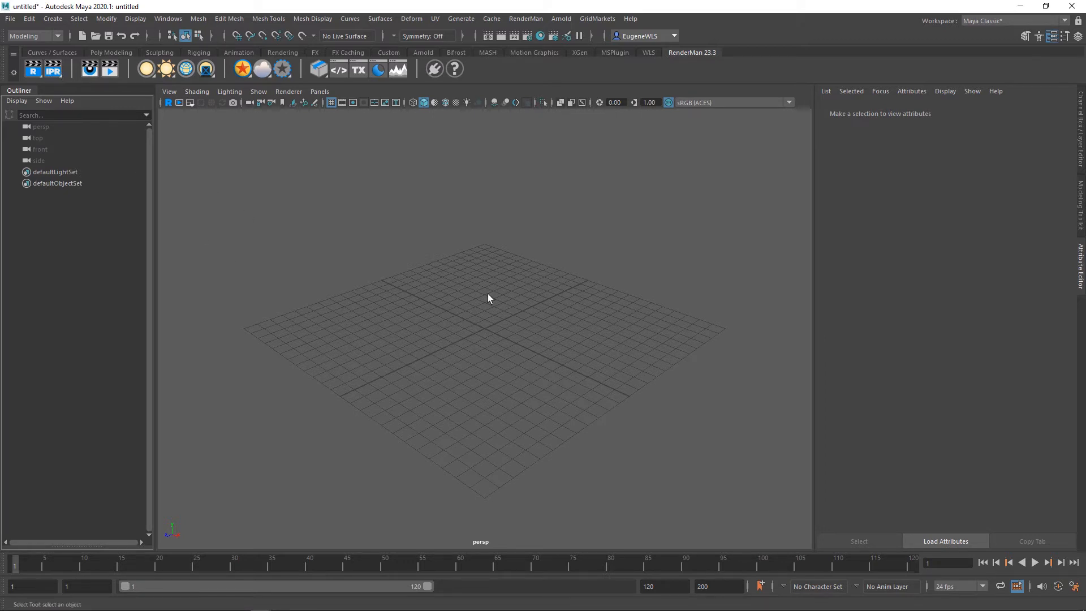
- Review the interactive render options, then open and dismiss the empty image viewer and local render queue
{"action": "left_click", "coordinate": [76, 115]}
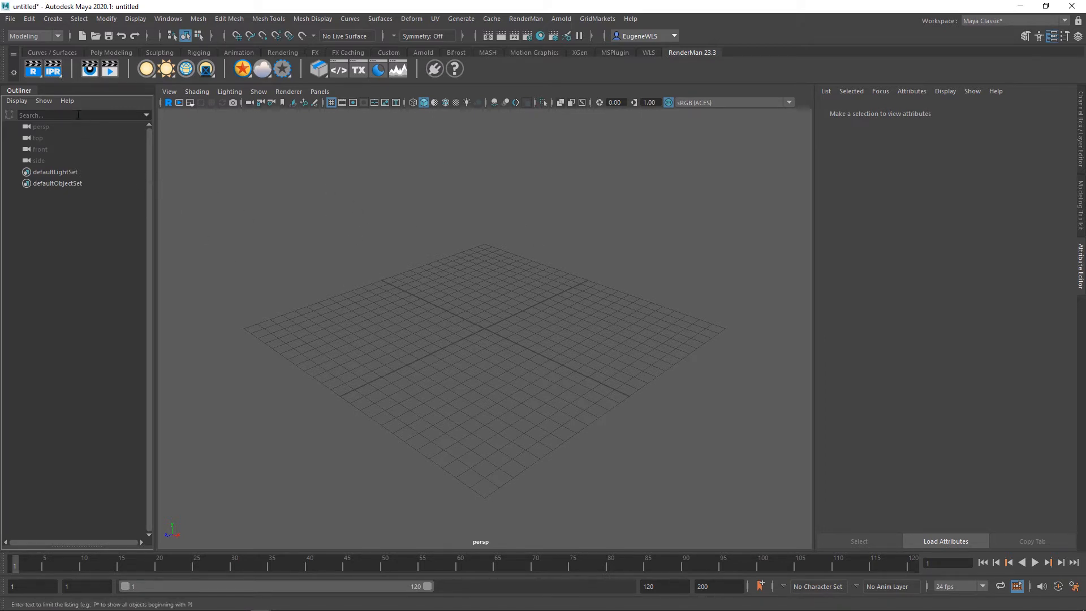
{"action": "left_click", "coordinate": [54, 69]}
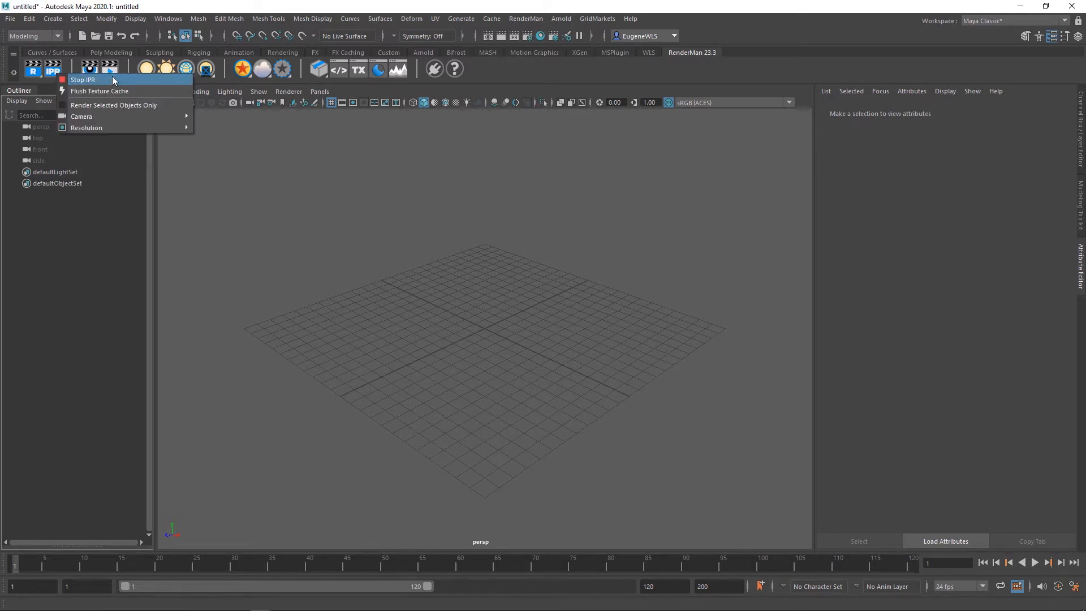
{"action": "mouse_move", "coordinate": [100, 90]}
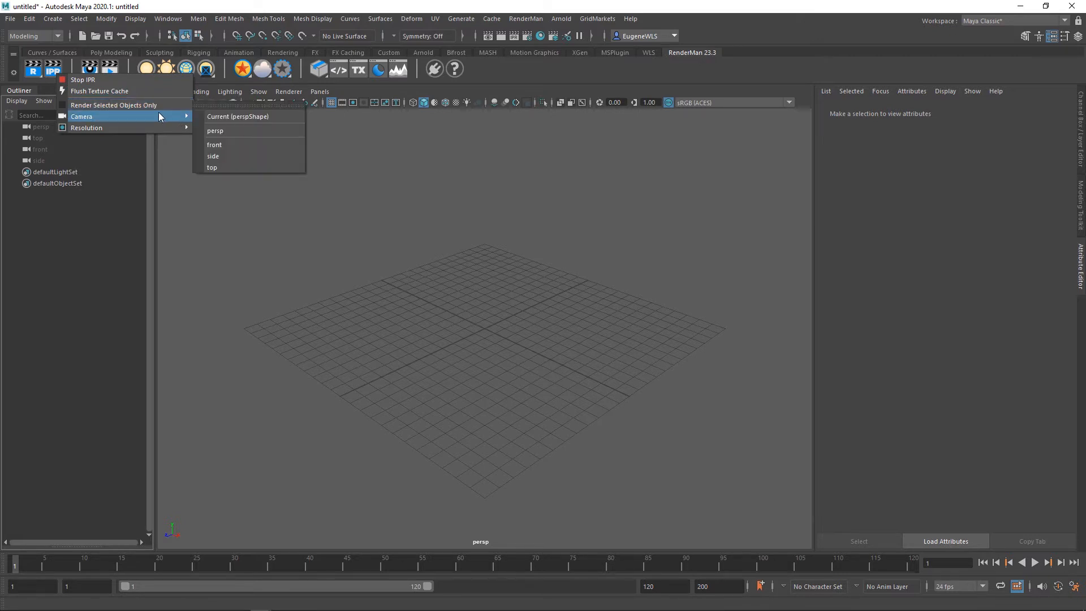
{"action": "mouse_move", "coordinate": [237, 117]}
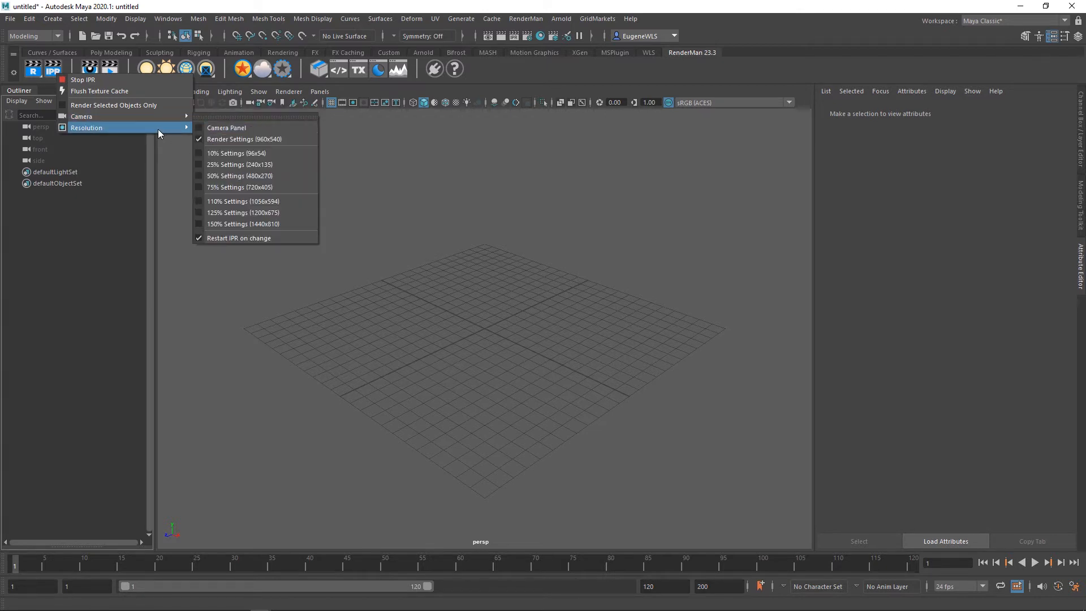
{"action": "mouse_move", "coordinate": [239, 164]}
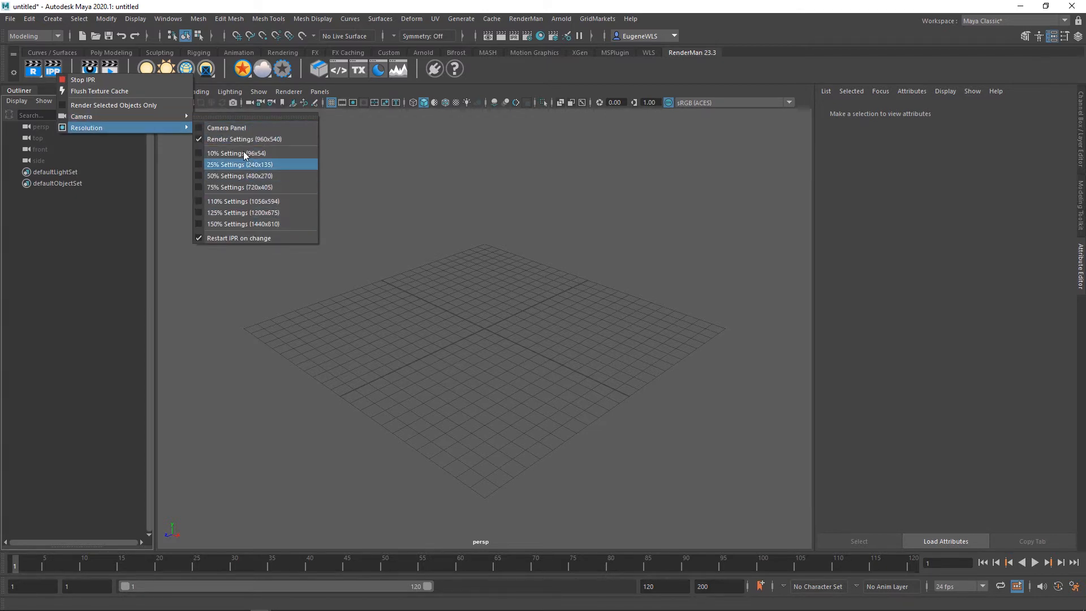
{"action": "mouse_move", "coordinate": [226, 128]}
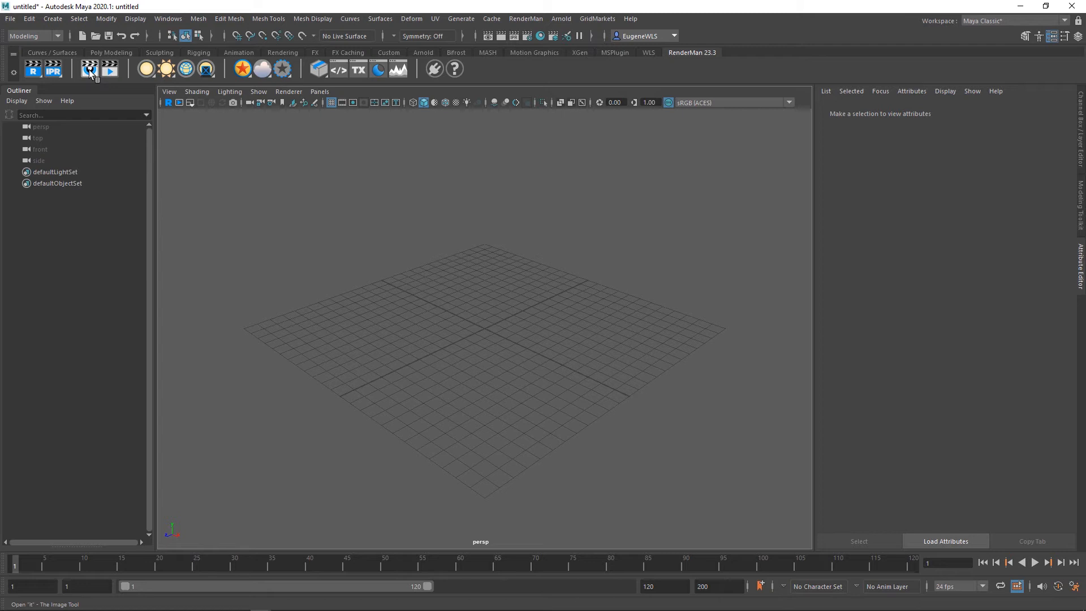
{"action": "mouse_move", "coordinate": [91, 74]}
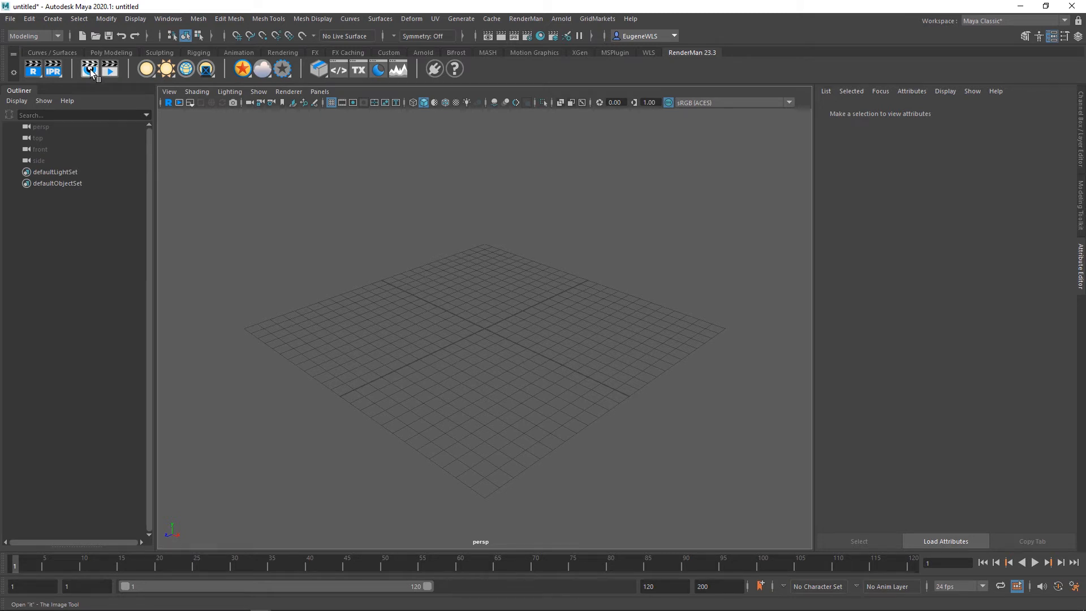
{"action": "left_click", "coordinate": [88, 69]}
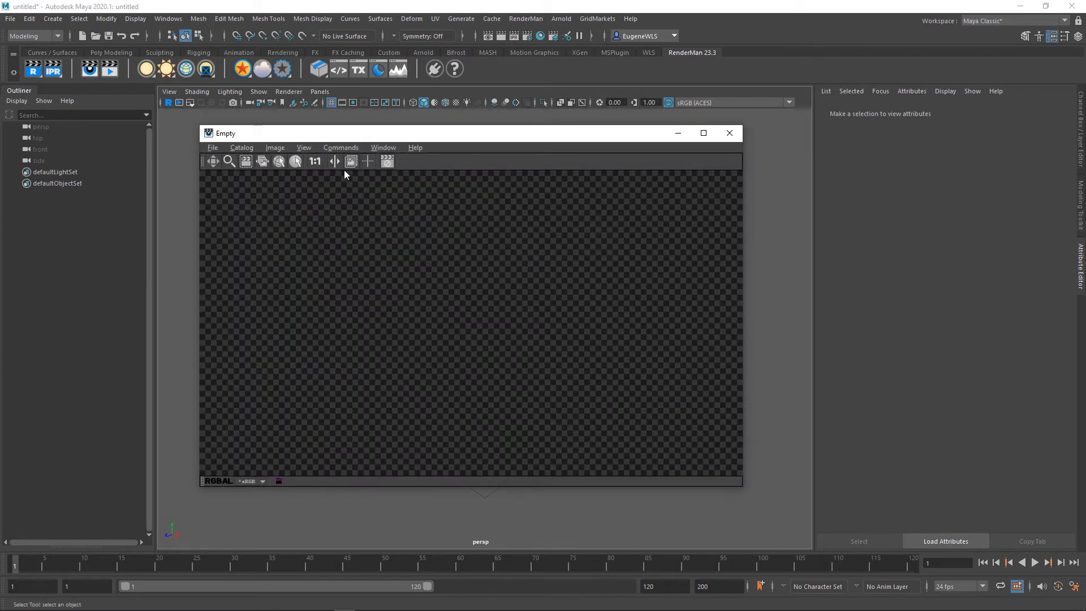
{"action": "left_click_drag", "start_coordinate": [333, 133], "coordinate": [352, 149]}
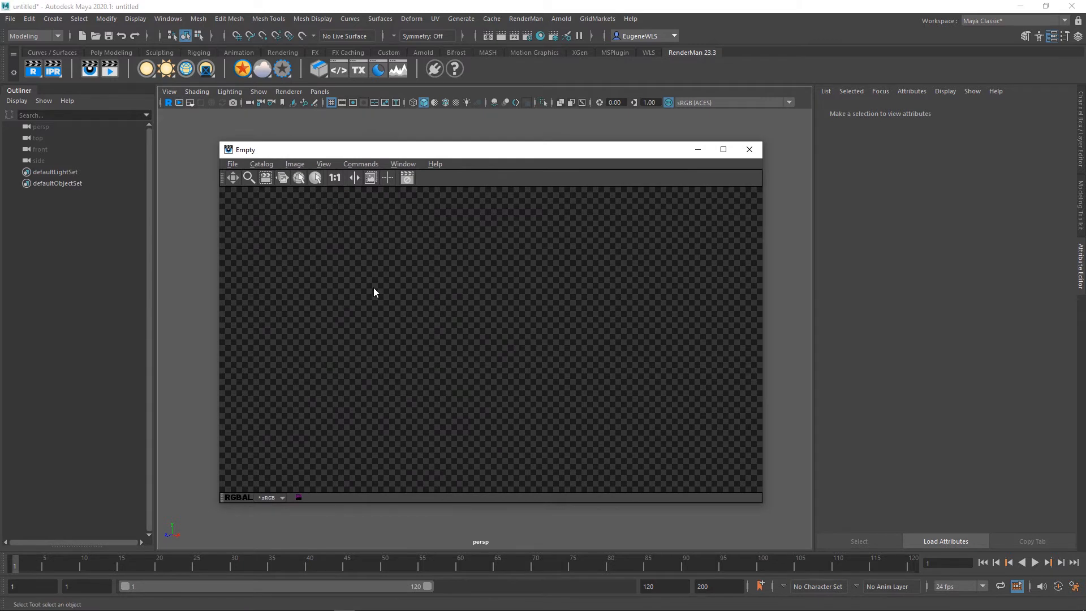
{"action": "mouse_move", "coordinate": [502, 222]}
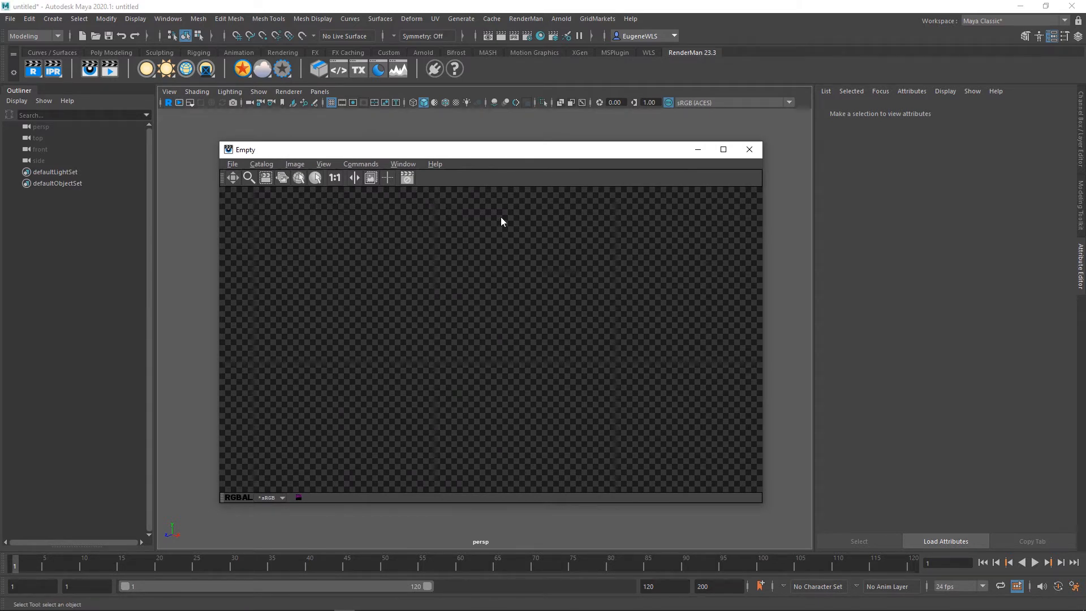
{"action": "mouse_move", "coordinate": [540, 339]}
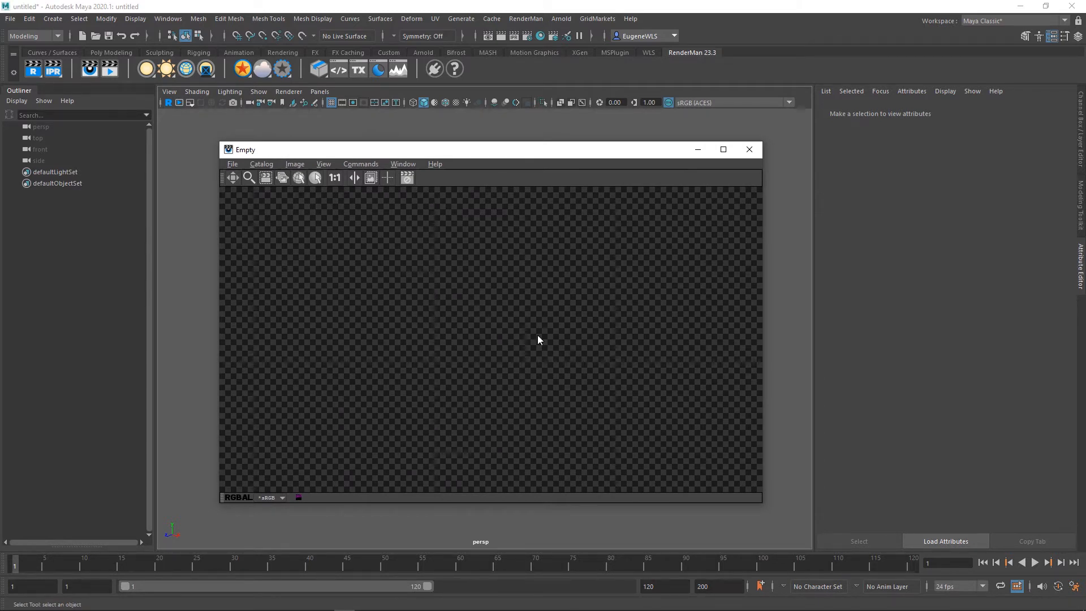
{"action": "mouse_move", "coordinate": [757, 160]}
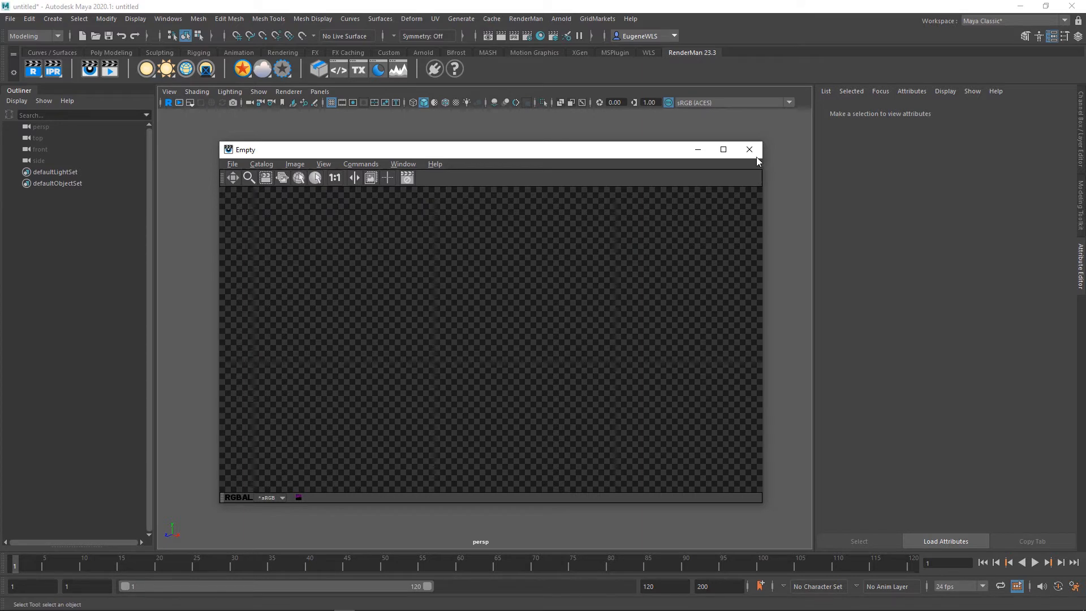
{"action": "left_click", "coordinate": [749, 150]}
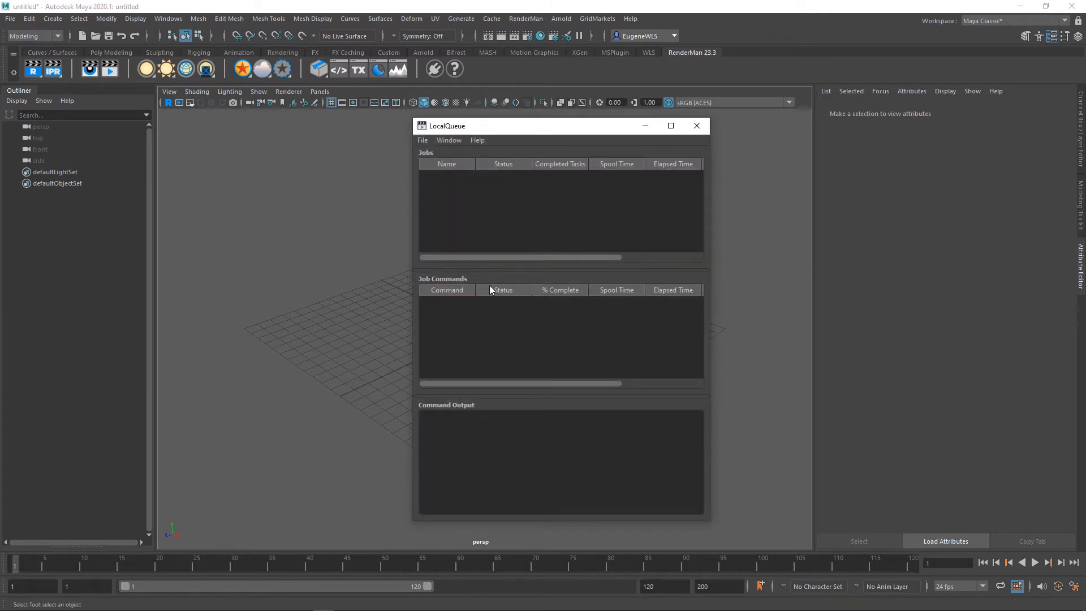
{"action": "mouse_move", "coordinate": [495, 331]}
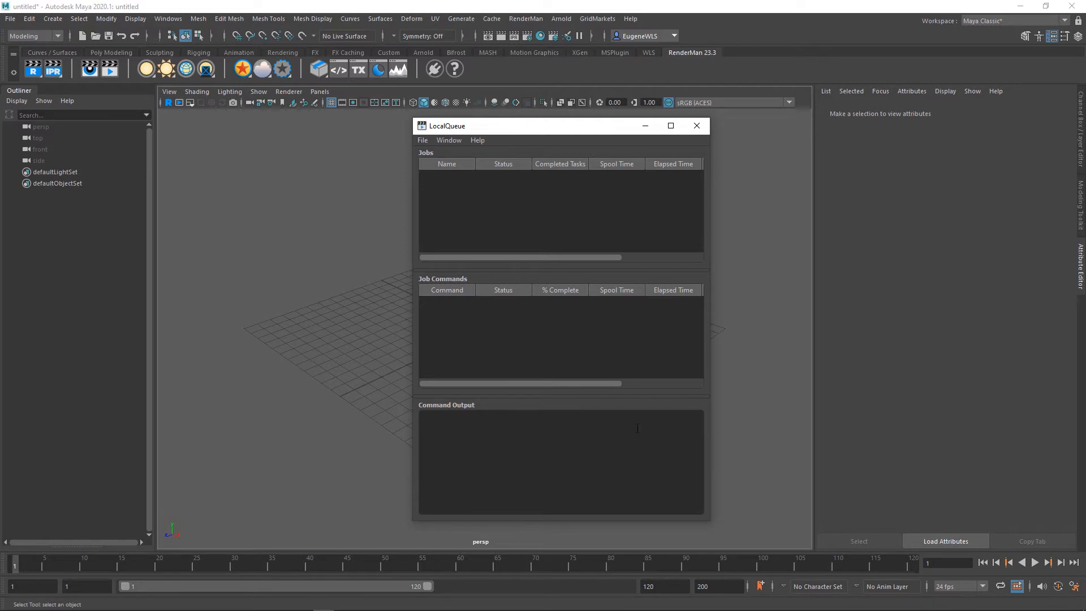
{"action": "left_click", "coordinate": [696, 126]}
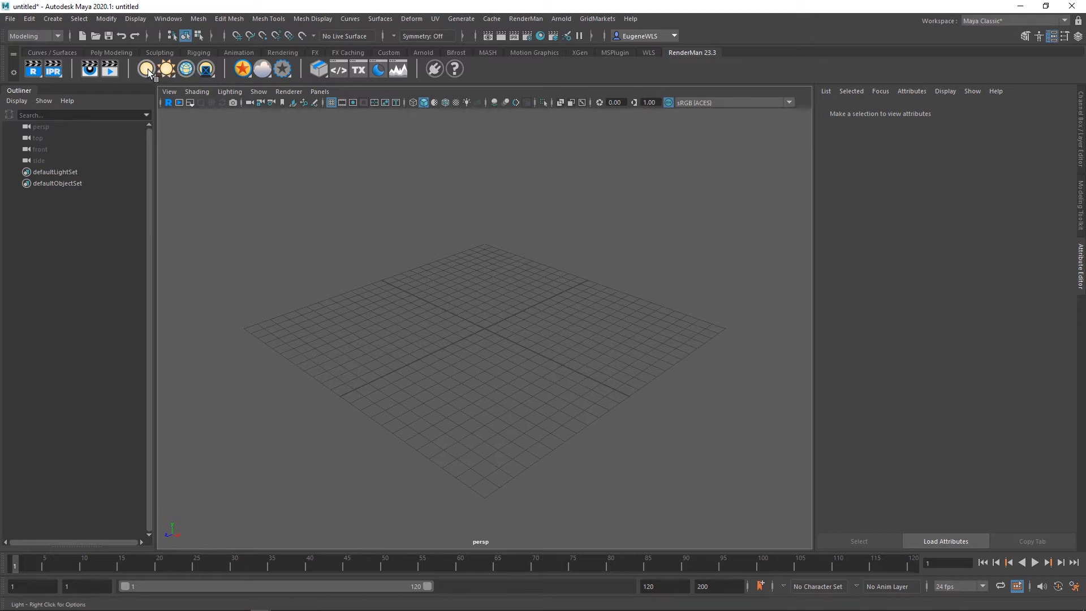
- Browse the shelf menus of RenderMan light types, light filters, material shaders and volume types
{"action": "left_click", "coordinate": [165, 68]}
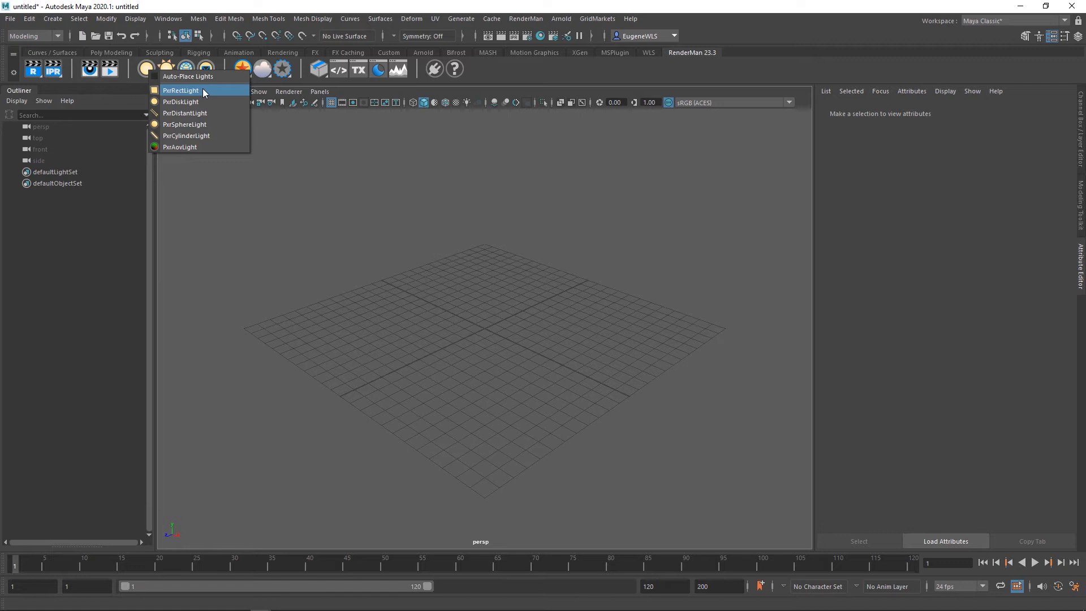
{"action": "mouse_move", "coordinate": [211, 113]}
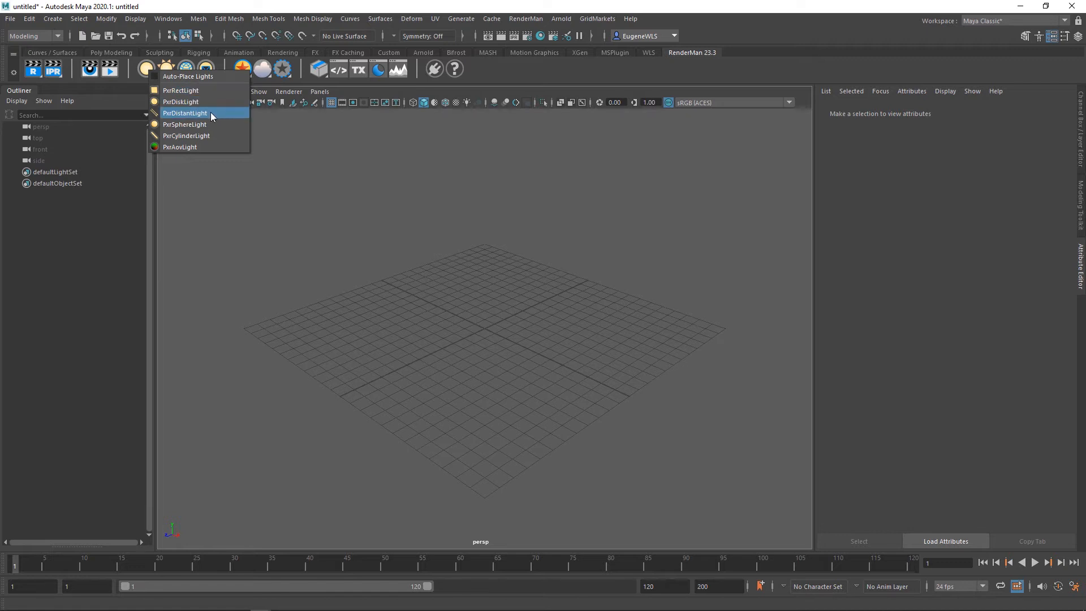
{"action": "mouse_move", "coordinate": [219, 135]}
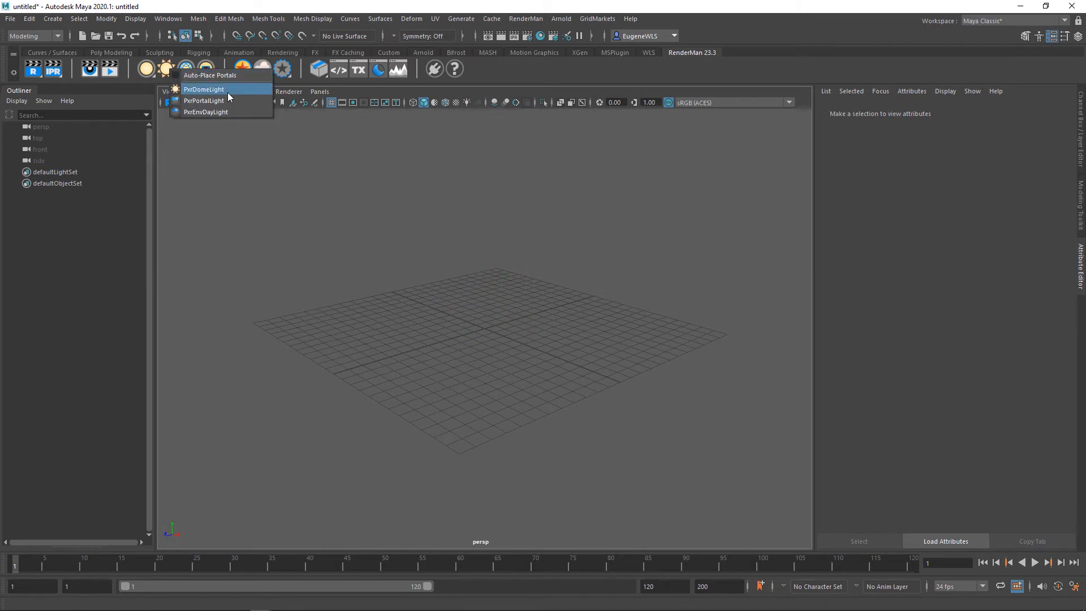
{"action": "mouse_move", "coordinate": [203, 100]}
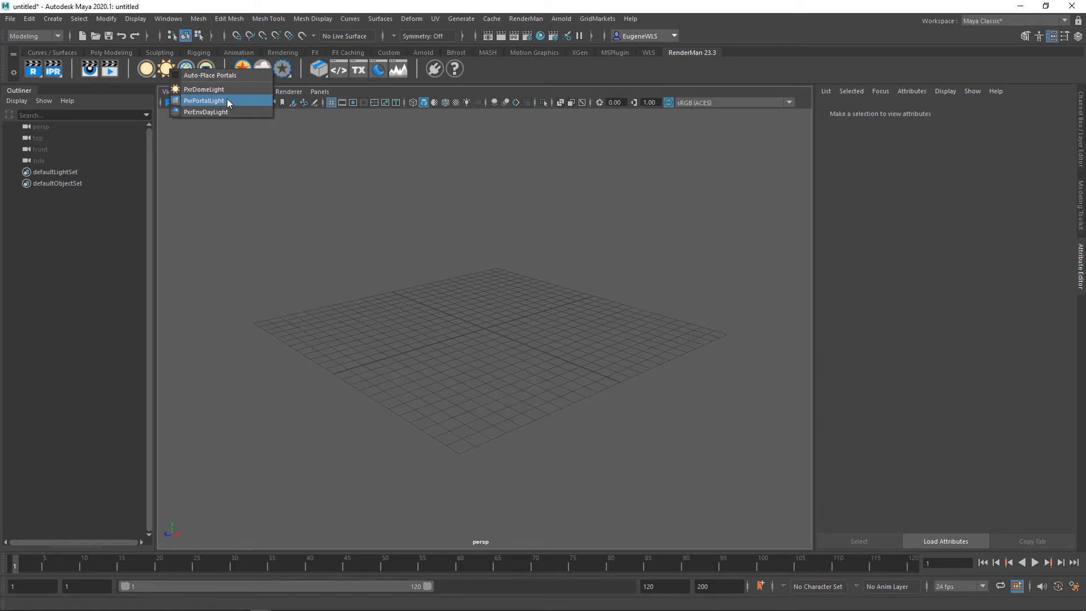
{"action": "mouse_move", "coordinate": [218, 112]}
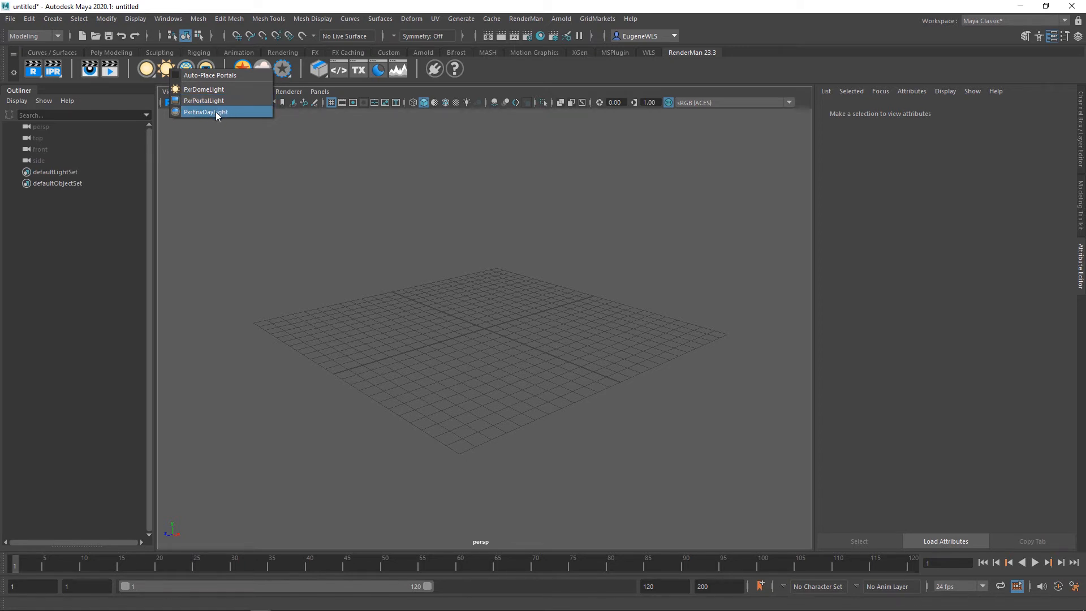
{"action": "mouse_move", "coordinate": [224, 115]}
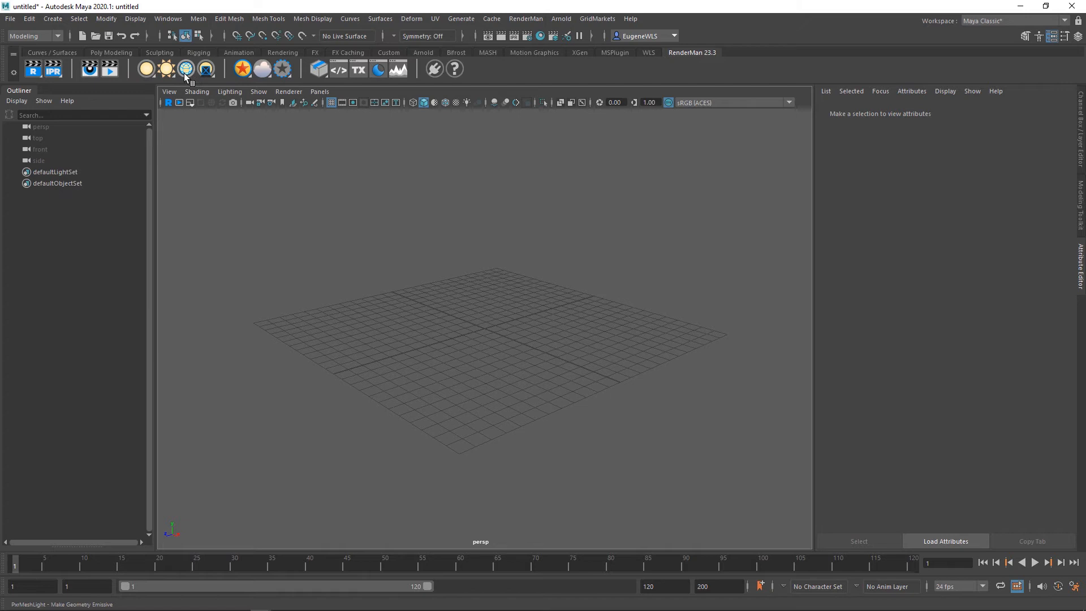
{"action": "mouse_move", "coordinate": [185, 70]}
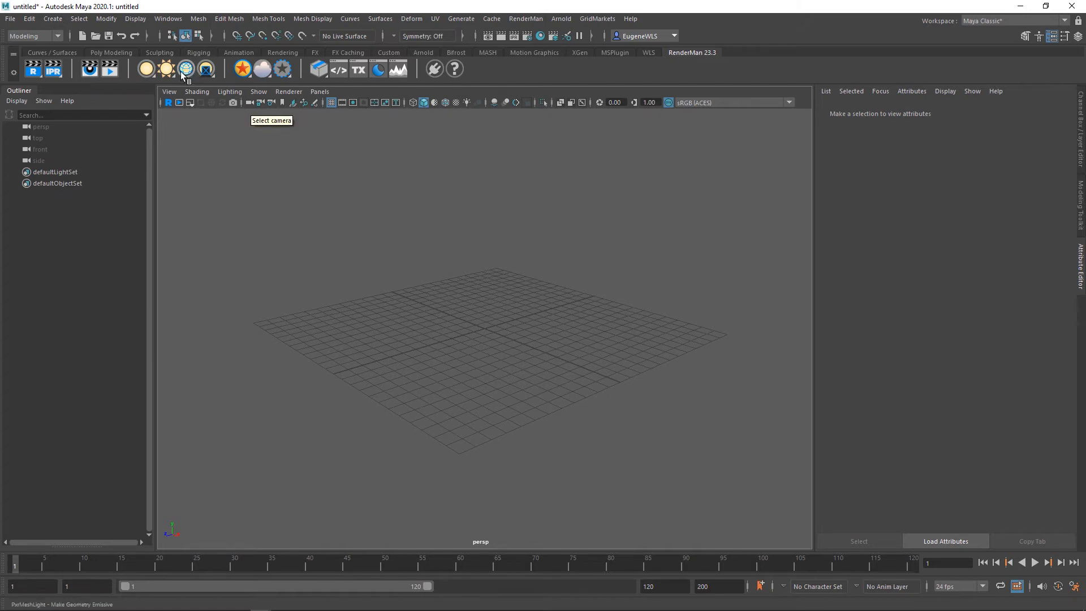
{"action": "left_click", "coordinate": [206, 69]}
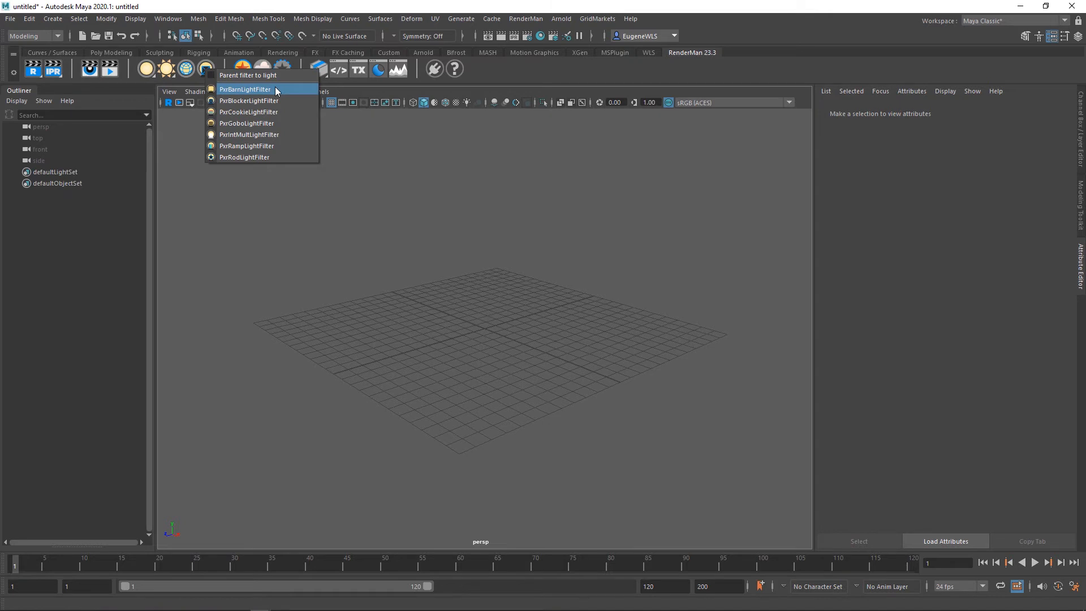
{"action": "mouse_move", "coordinate": [246, 146]}
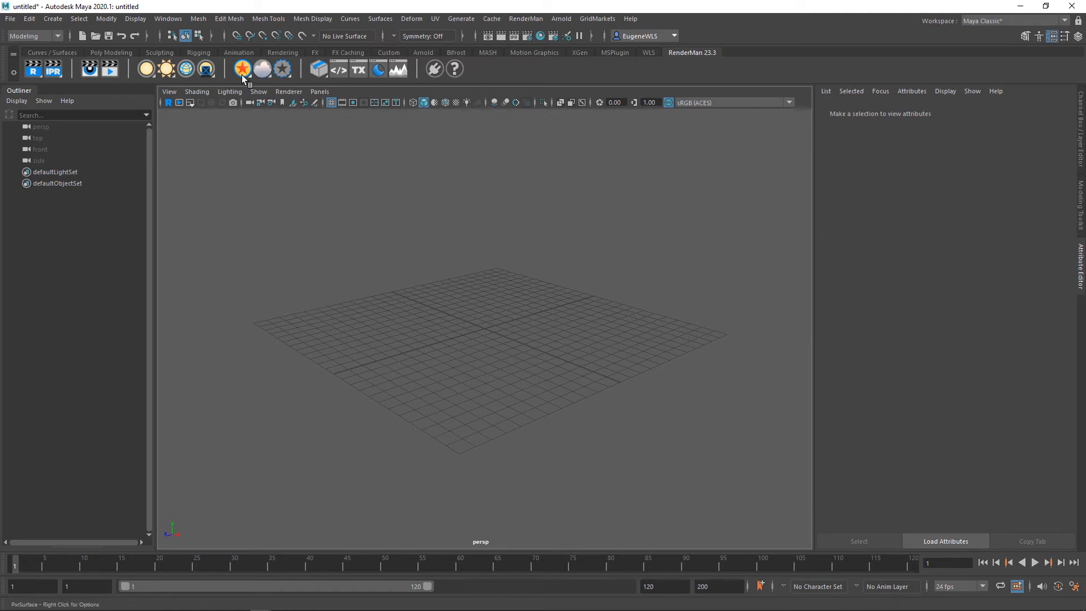
{"action": "left_click", "coordinate": [243, 69]}
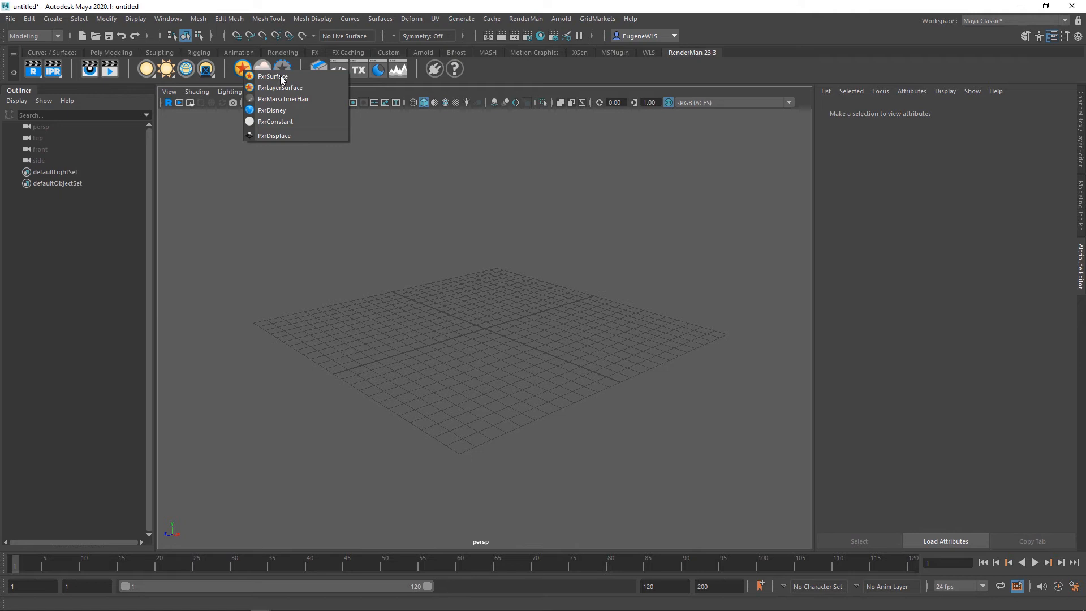
{"action": "mouse_move", "coordinate": [321, 89]}
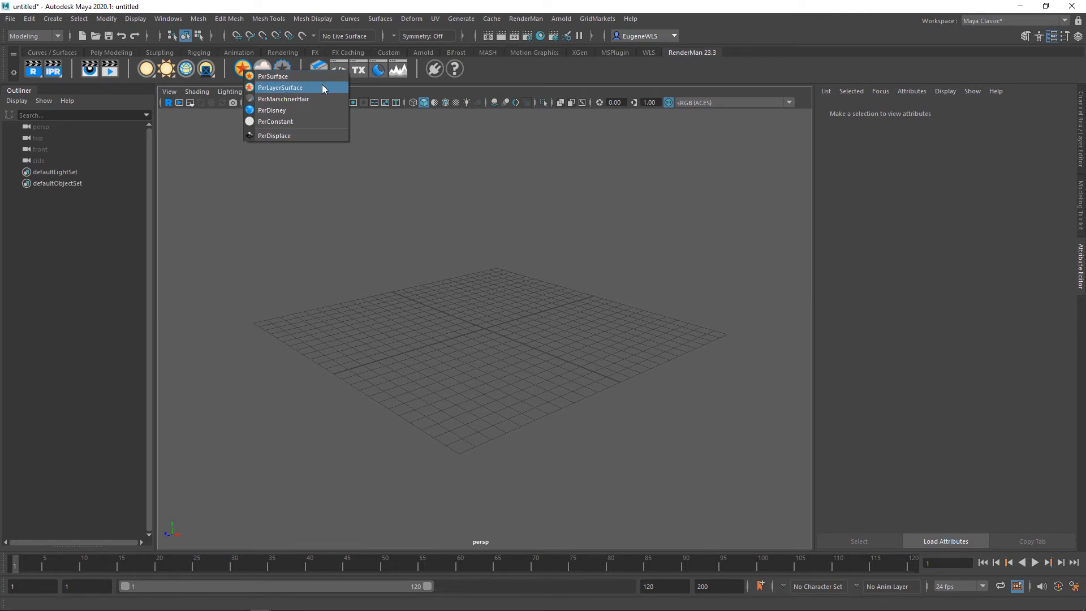
{"action": "mouse_move", "coordinate": [320, 101]}
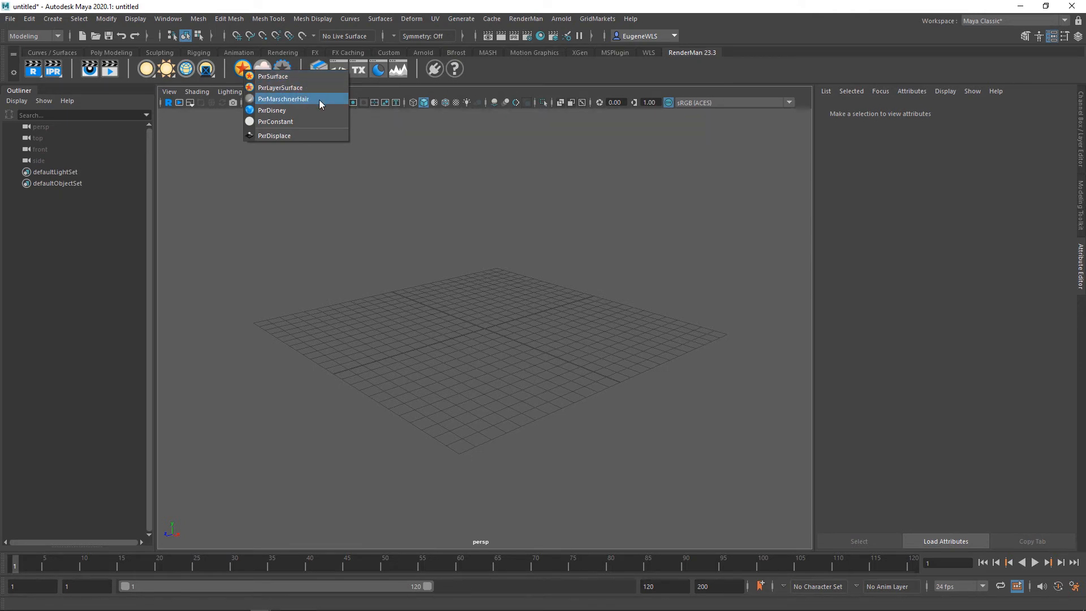
{"action": "mouse_move", "coordinate": [303, 110]}
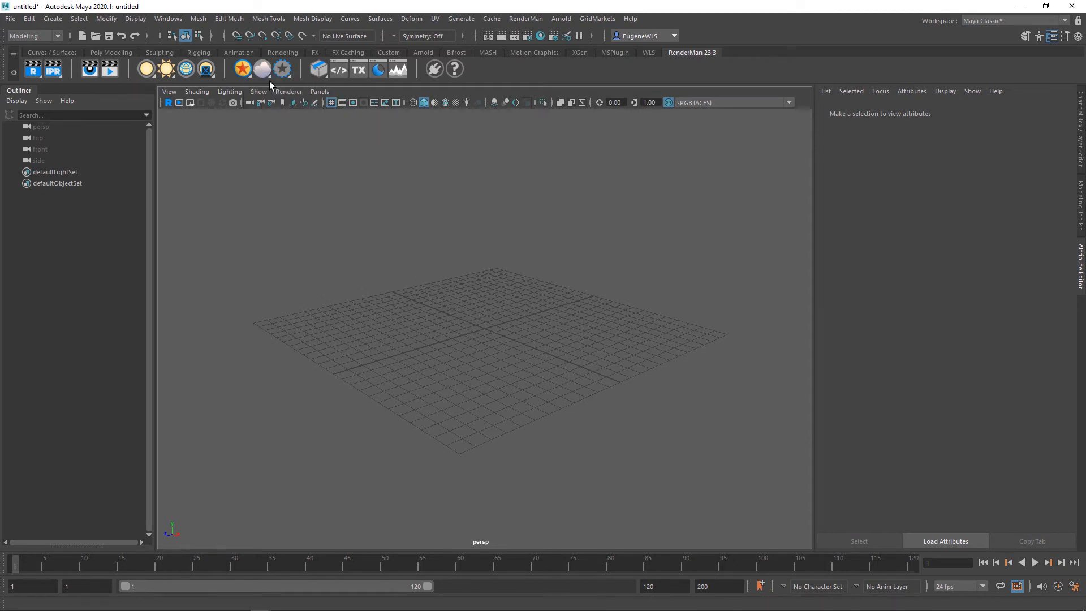
{"action": "left_click", "coordinate": [261, 69]}
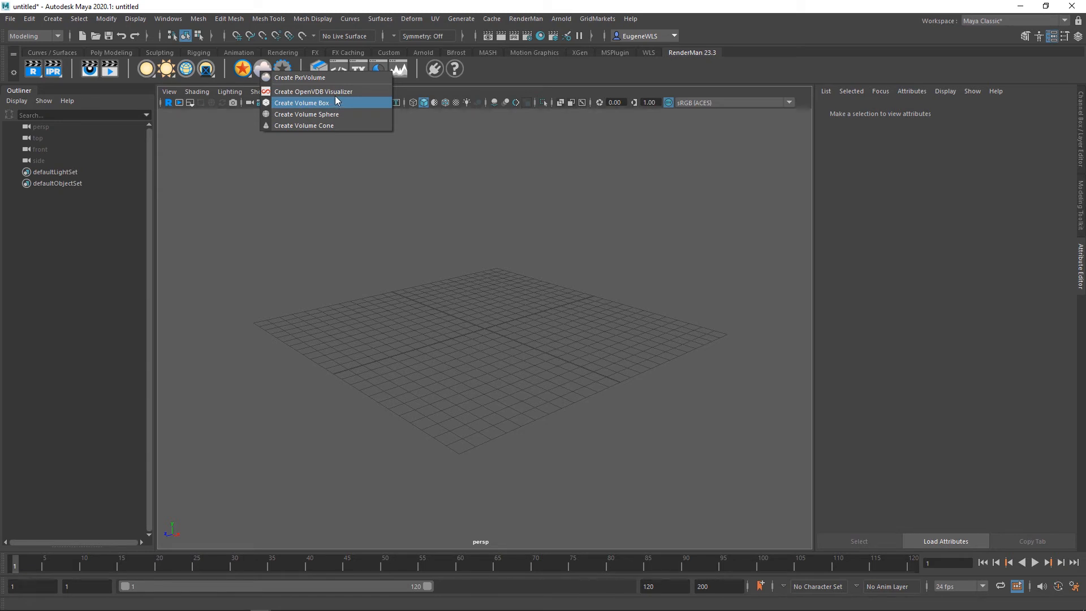
{"action": "mouse_move", "coordinate": [313, 91]}
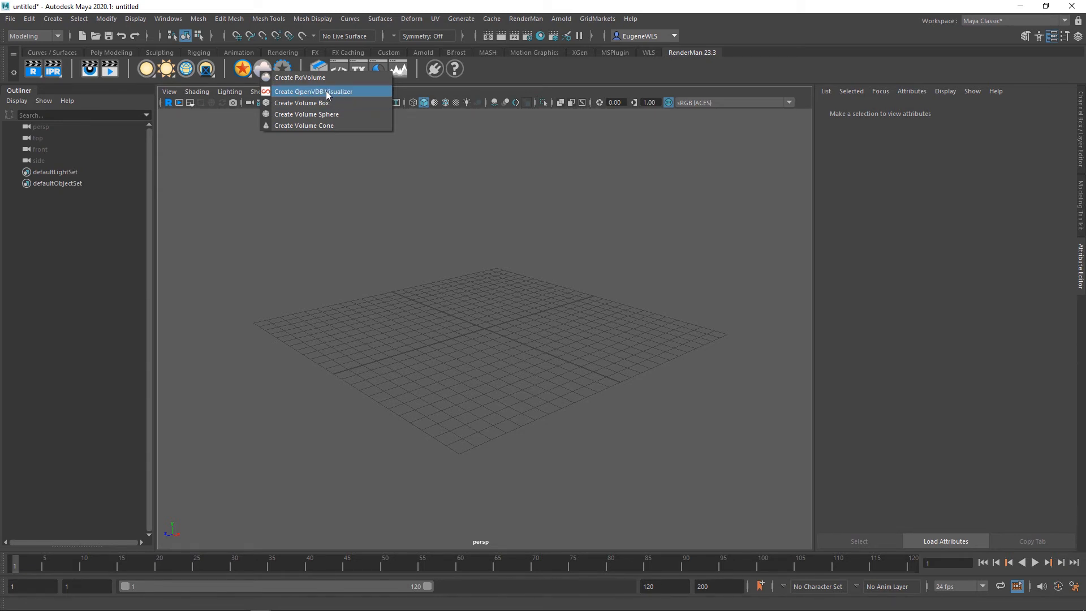
{"action": "mouse_move", "coordinate": [301, 103]}
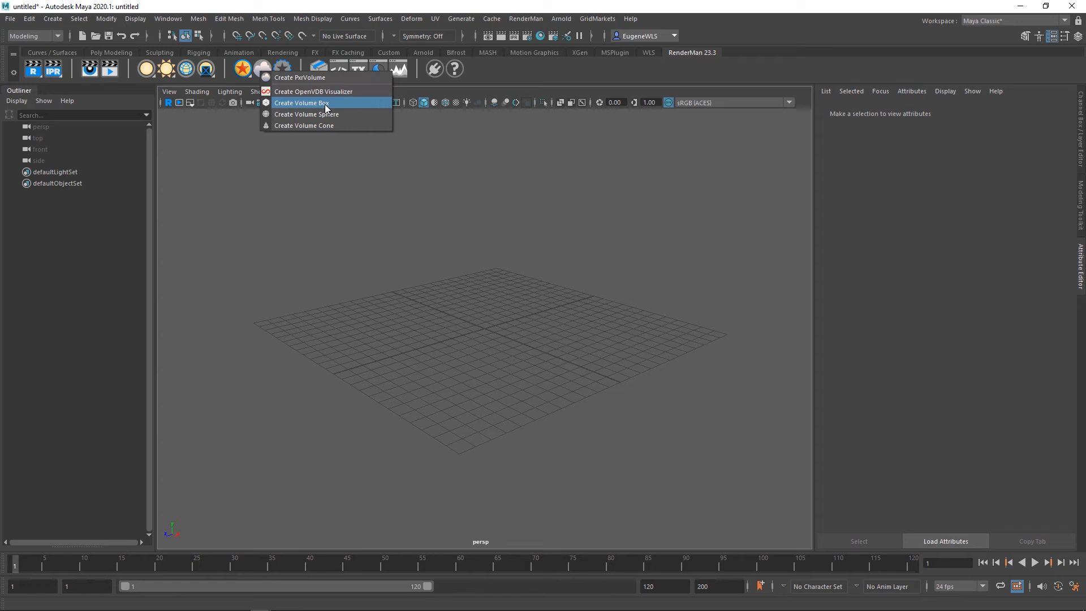
{"action": "mouse_move", "coordinate": [338, 115]}
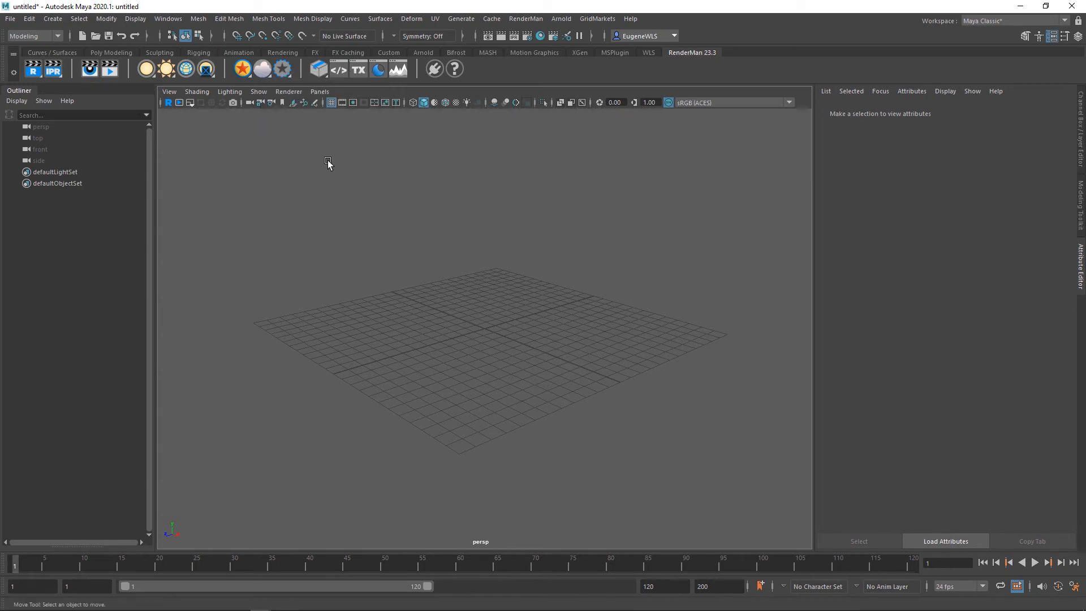
{"action": "mouse_move", "coordinate": [326, 189]}
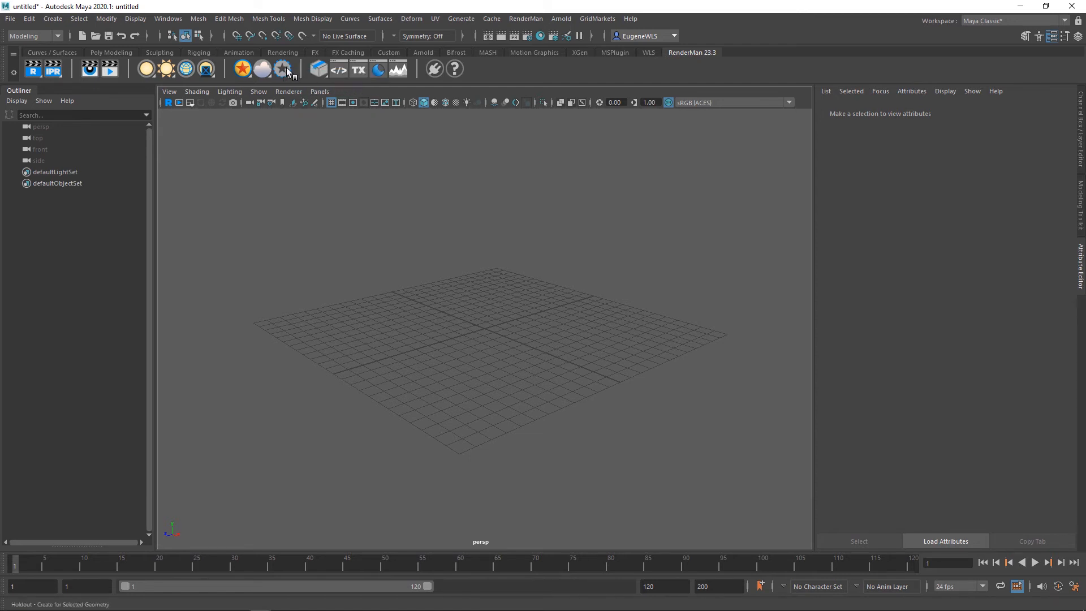
- Review the holdout create/remove options and open the Dynamic Rules Editor
{"action": "left_click", "coordinate": [282, 69]}
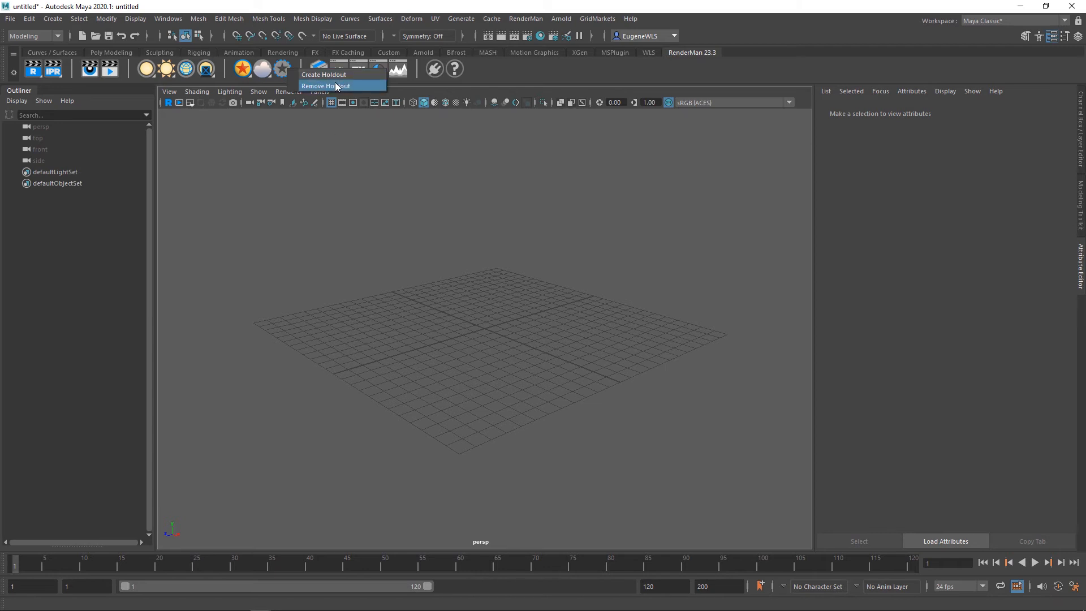
{"action": "left_click", "coordinate": [324, 85]}
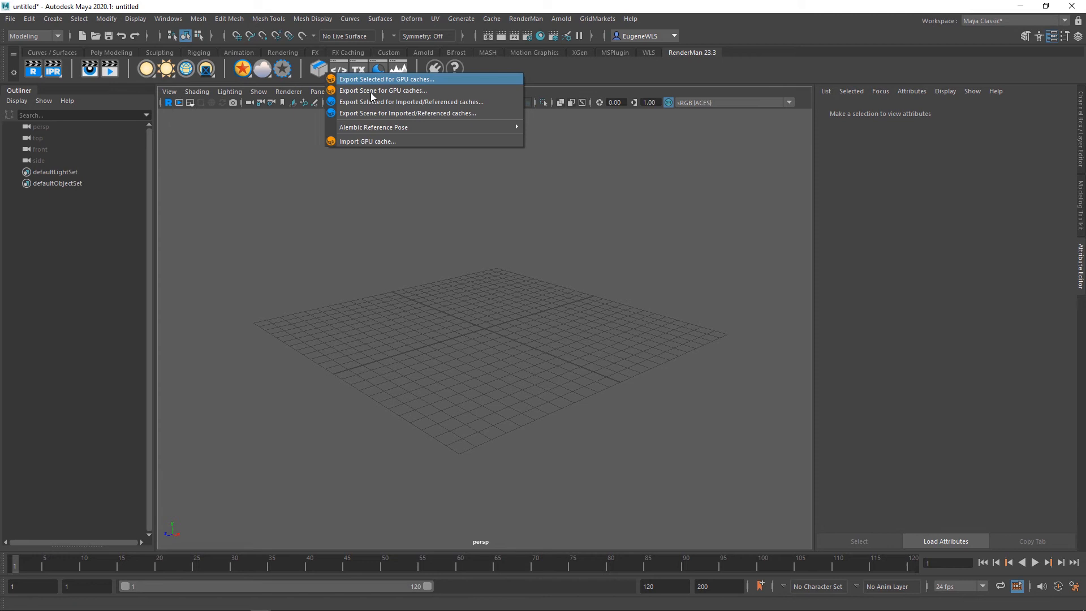
{"action": "mouse_move", "coordinate": [399, 91]}
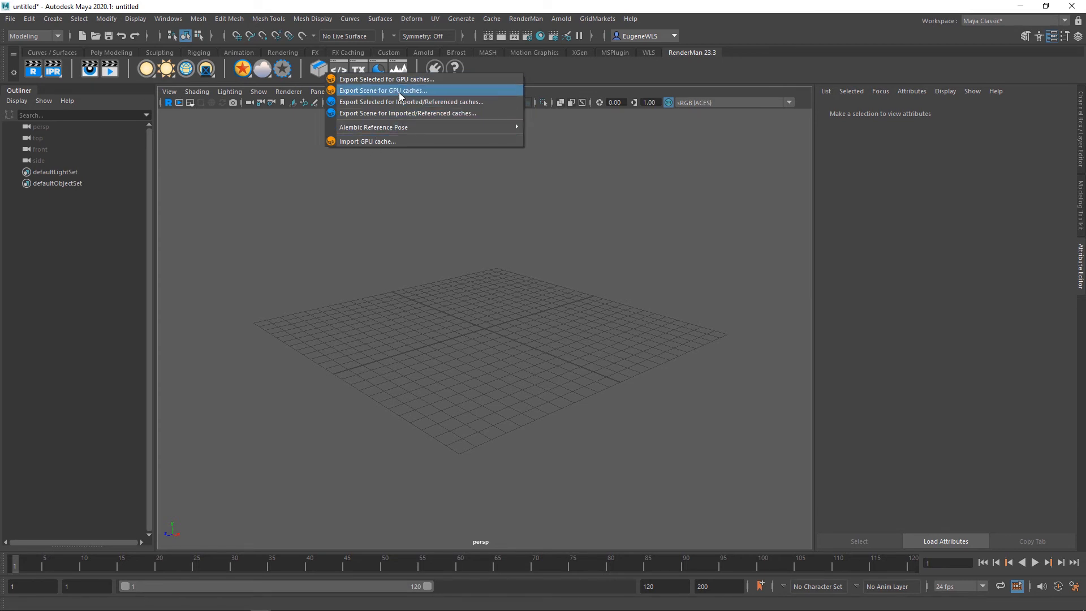
{"action": "mouse_move", "coordinate": [373, 127]}
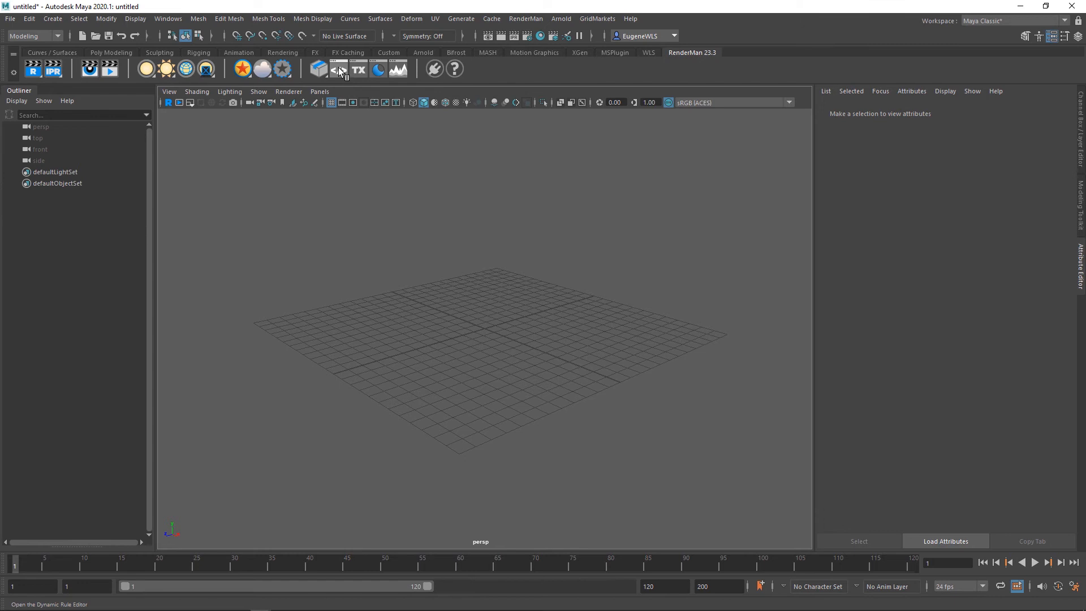
{"action": "left_click", "coordinate": [339, 69]}
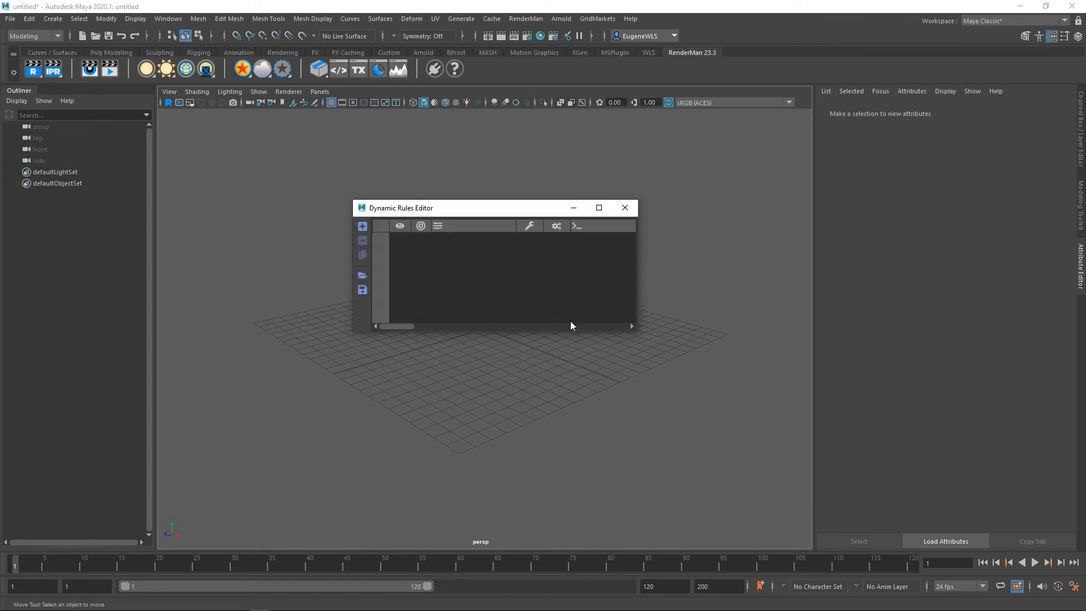
{"action": "mouse_move", "coordinate": [572, 329]}
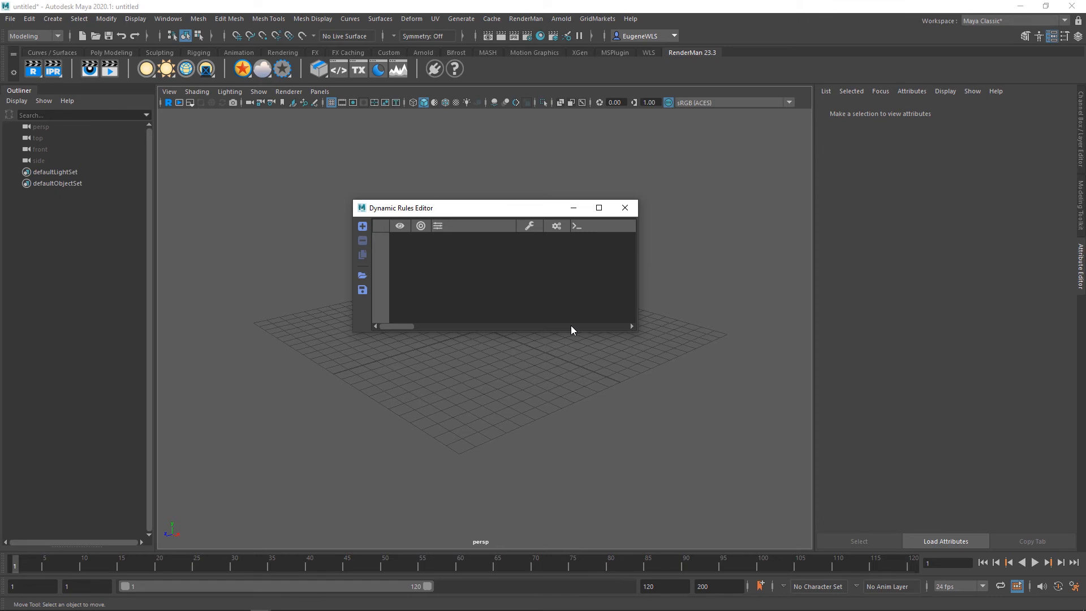
{"action": "mouse_move", "coordinate": [446, 270]}
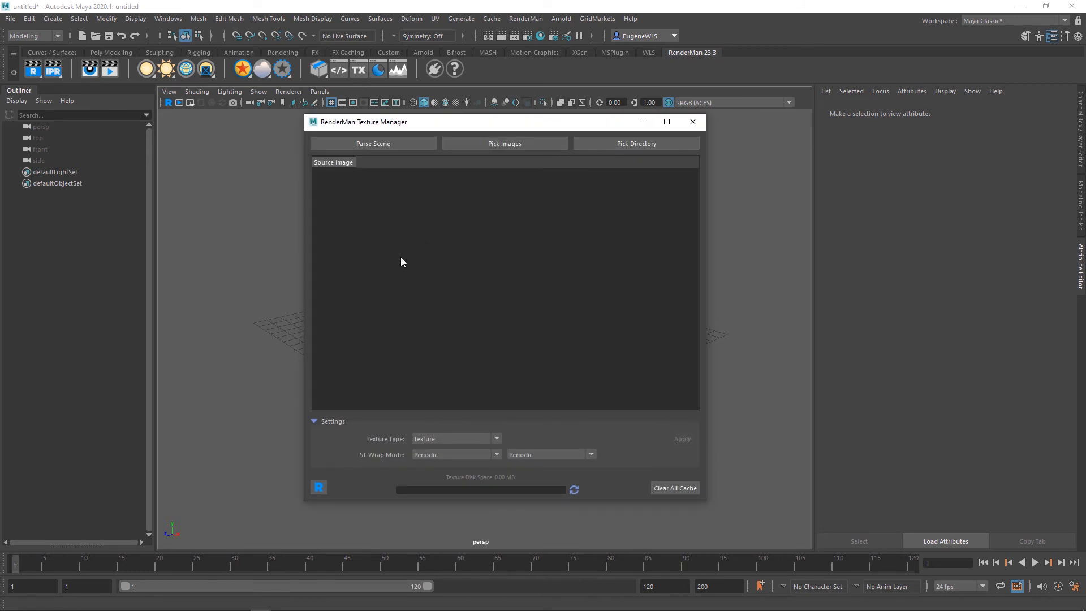
{"action": "mouse_move", "coordinate": [457, 265]}
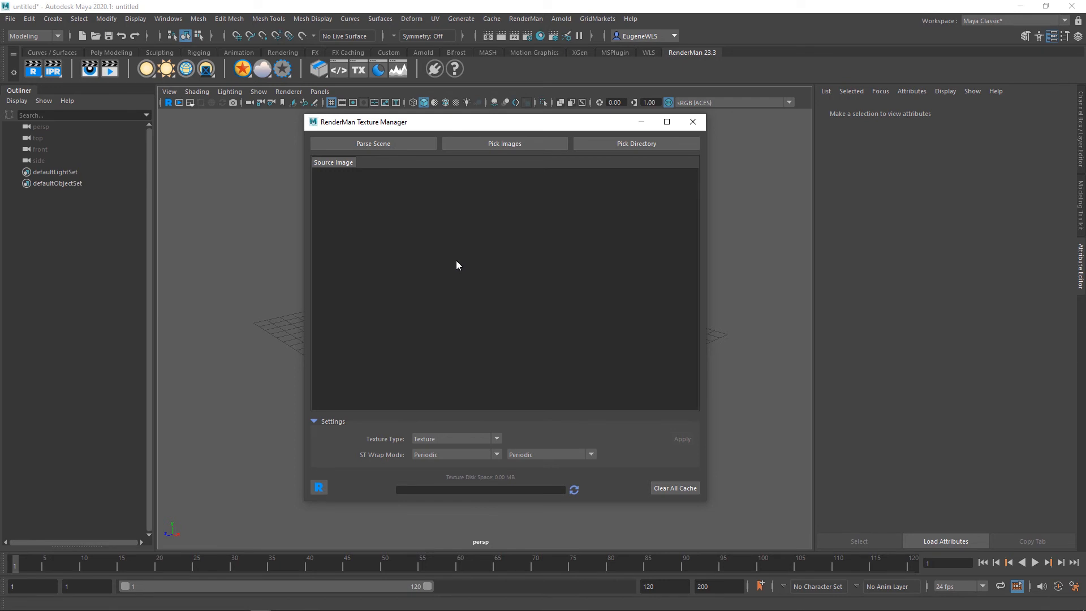
{"action": "mouse_move", "coordinate": [463, 254]}
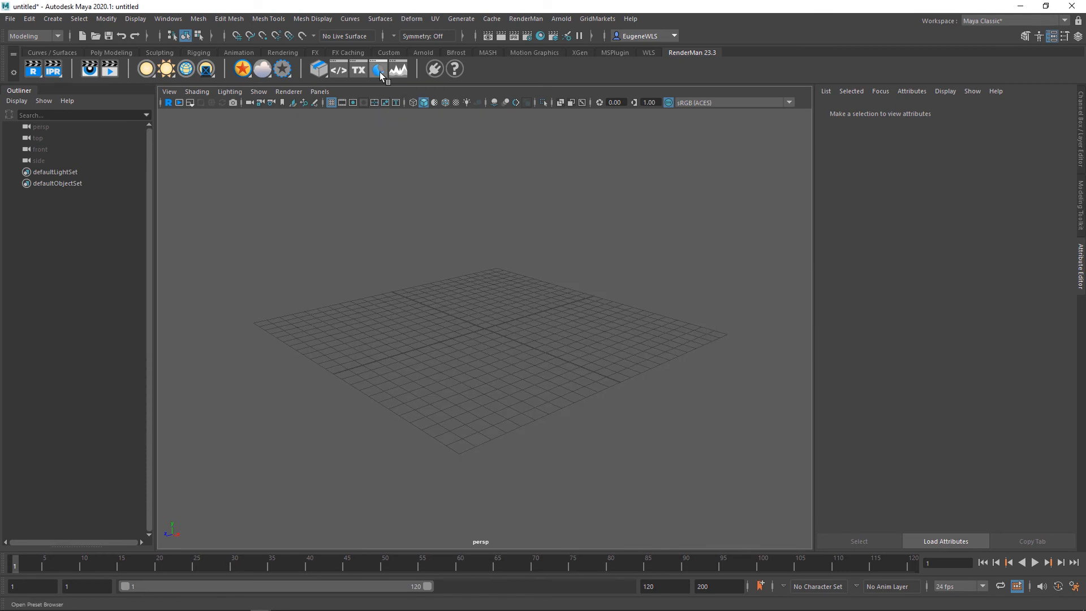
- Browse the Preset Browser through Ceramics, Glass and Phenolic_Resin material presets
{"action": "left_click", "coordinate": [379, 69]}
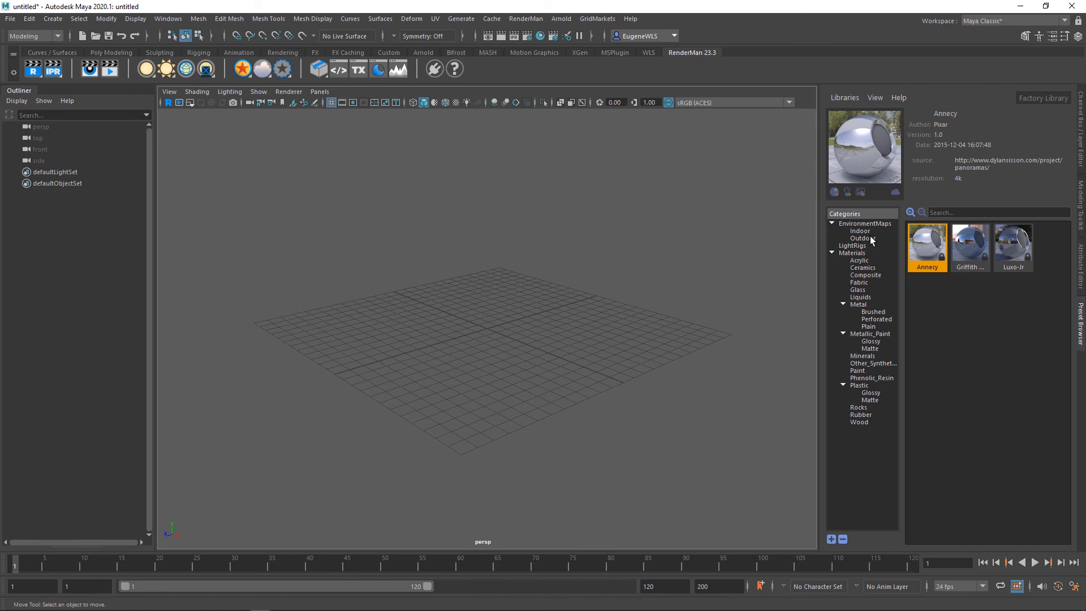
{"action": "left_click", "coordinate": [863, 267]}
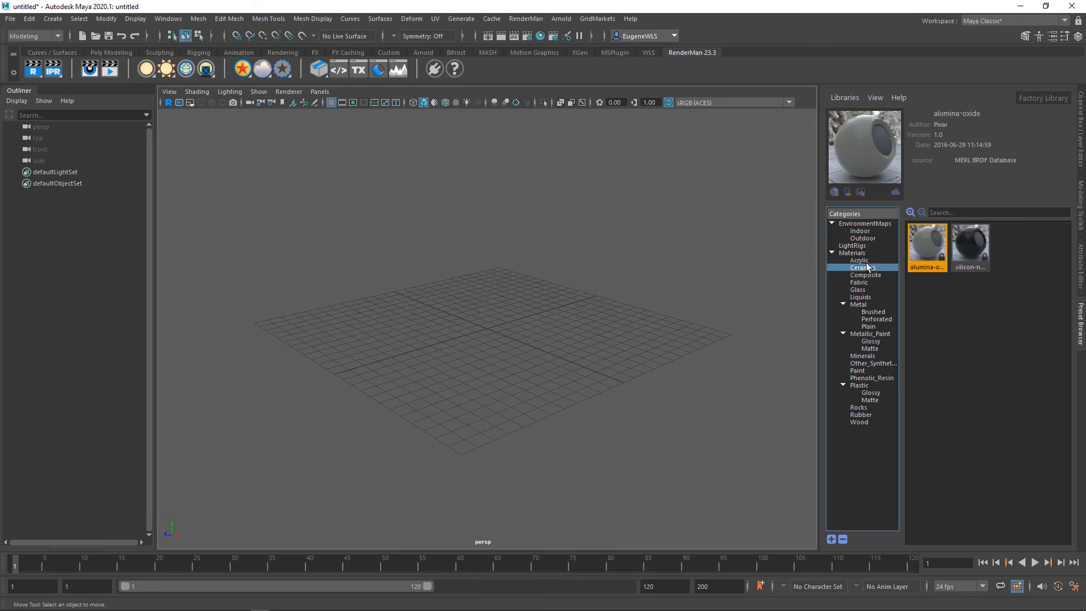
{"action": "left_click", "coordinate": [858, 290]}
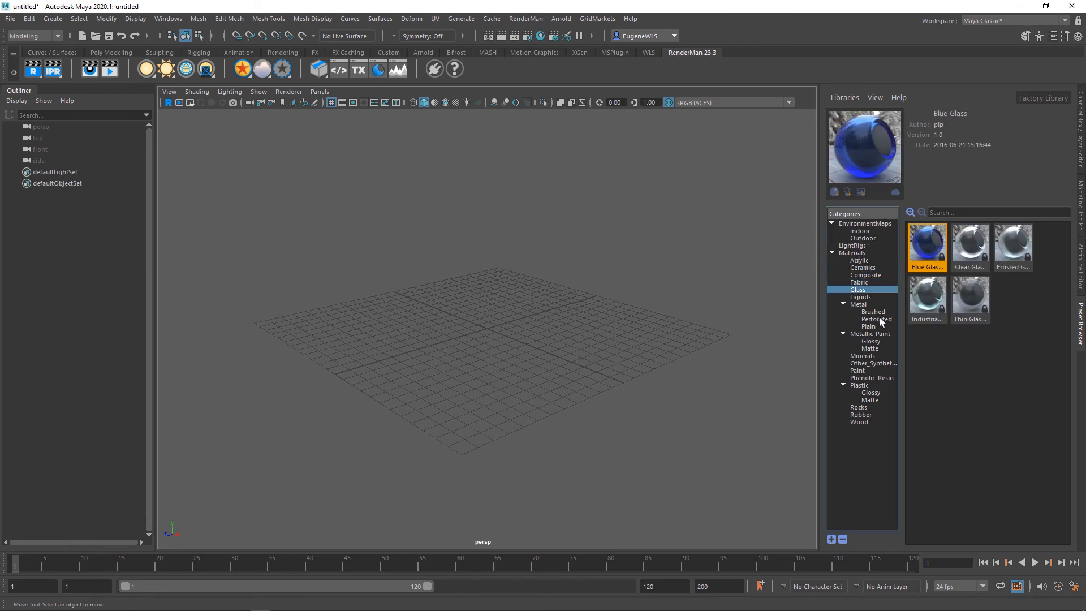
{"action": "left_click", "coordinate": [874, 378]}
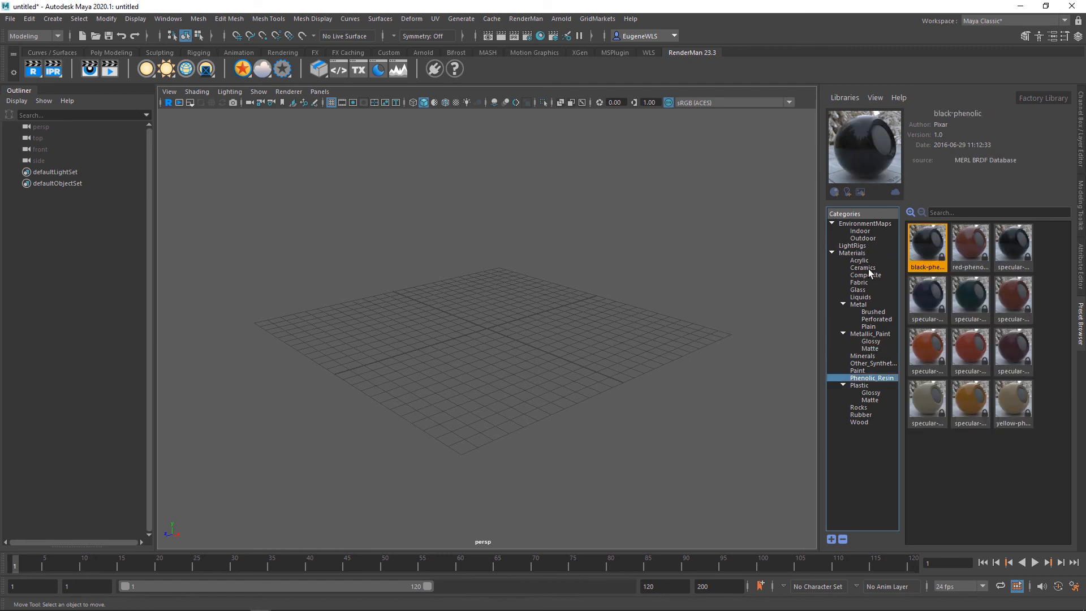
{"action": "mouse_move", "coordinate": [869, 357]}
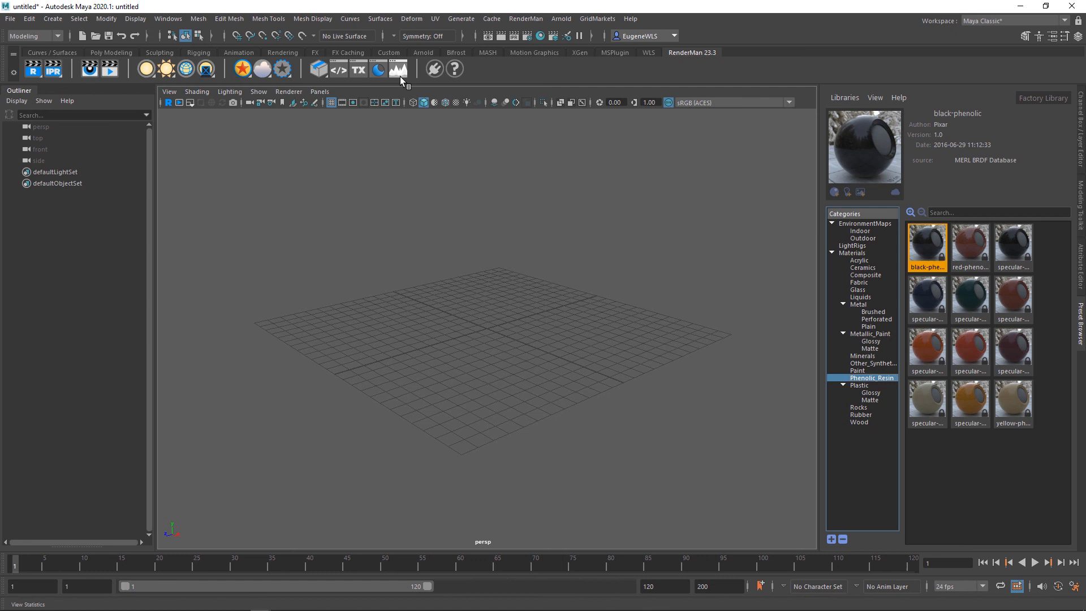
{"action": "mouse_move", "coordinate": [399, 69]}
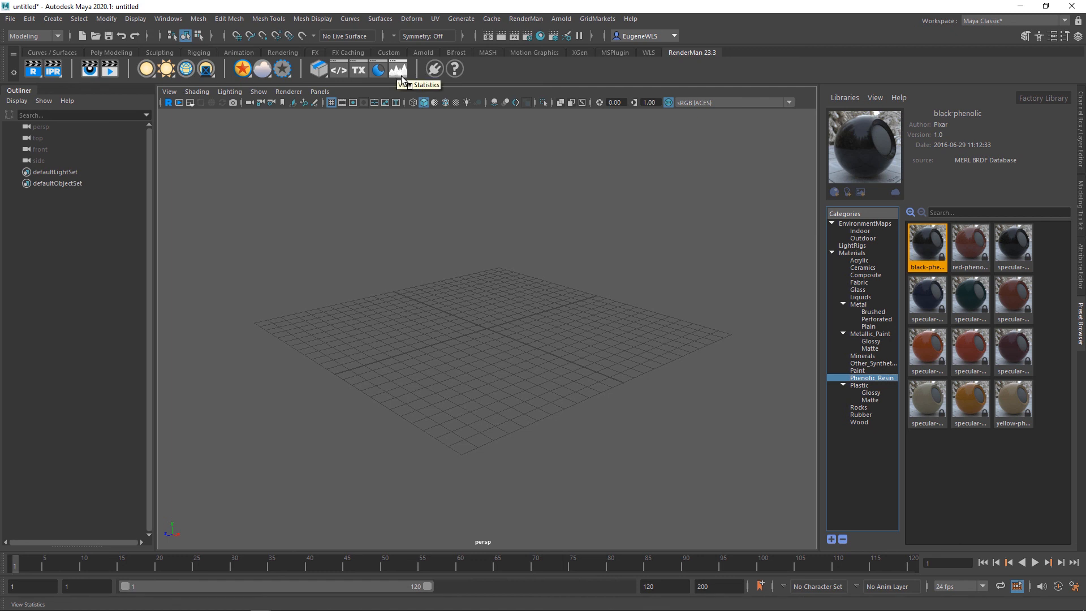
{"action": "mouse_move", "coordinate": [401, 69]}
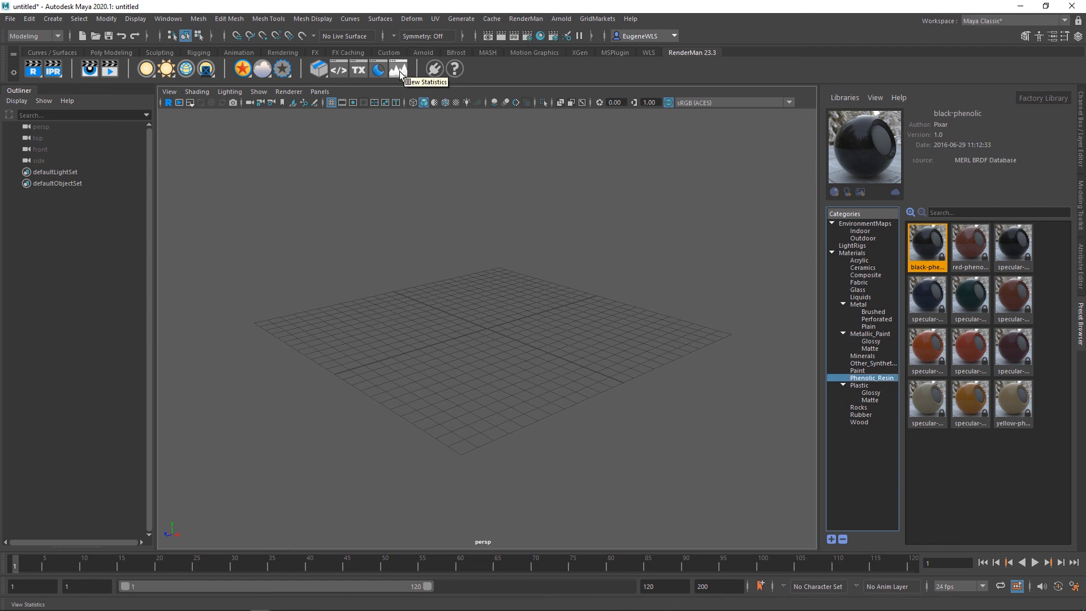
{"action": "mouse_move", "coordinate": [433, 69]}
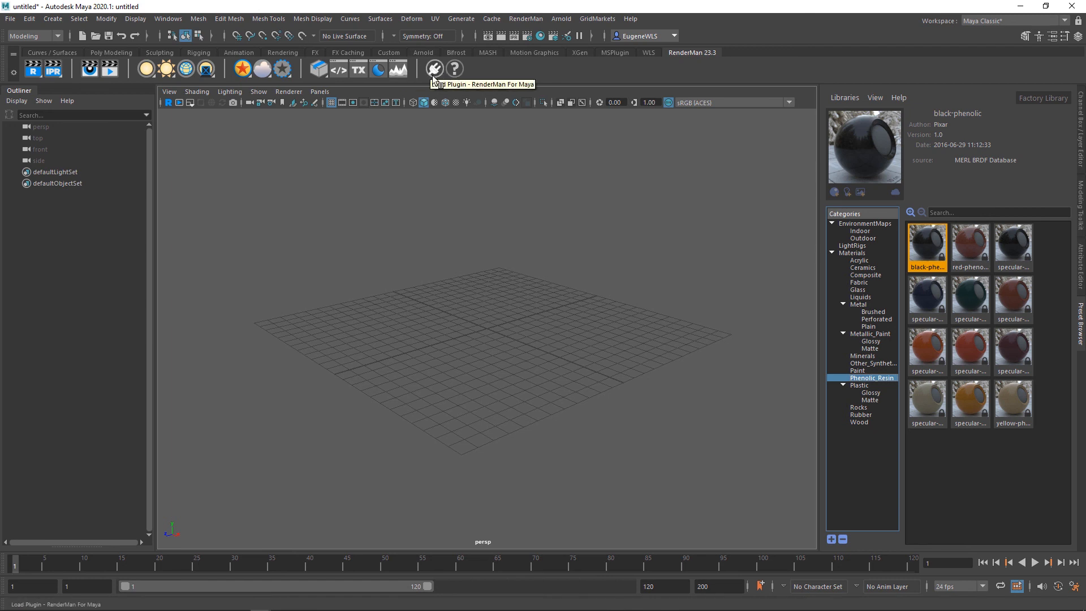
{"action": "mouse_move", "coordinate": [455, 68]}
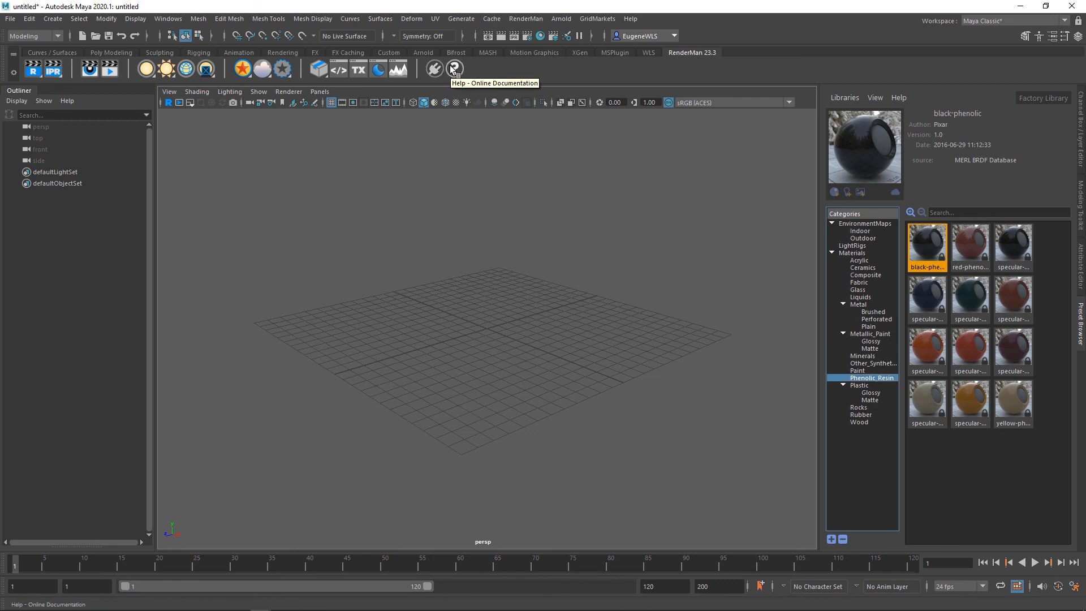